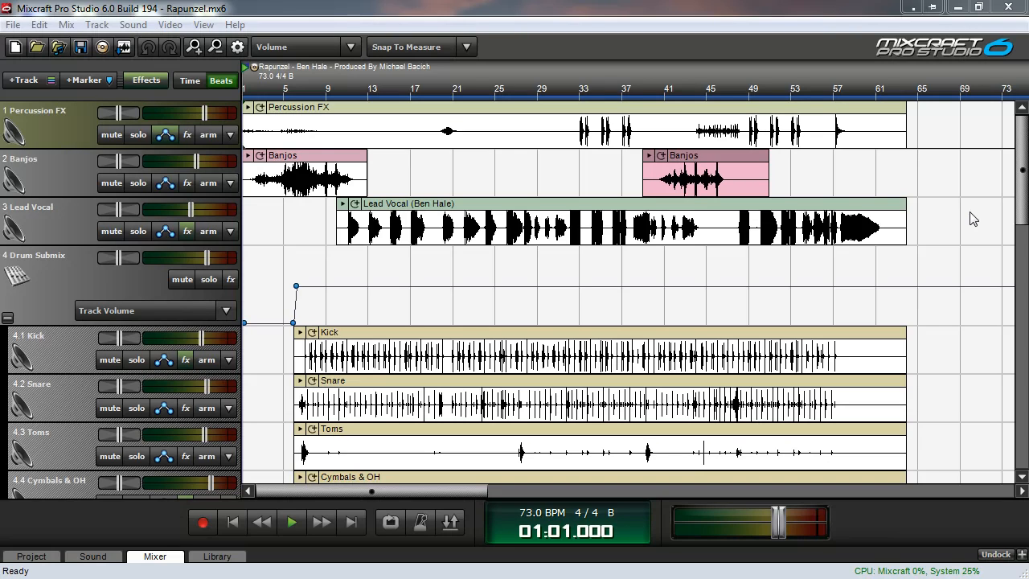
mouse_move(571, 306)
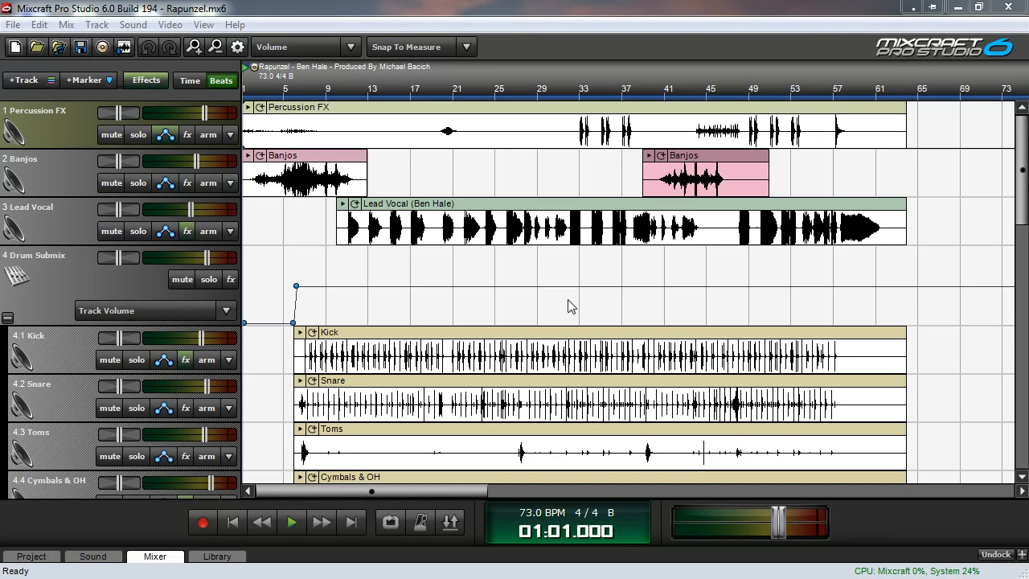
Turn snapping off, place the playhead just before measure 39 and remove the non-vocal tracks
left_click(138, 232)
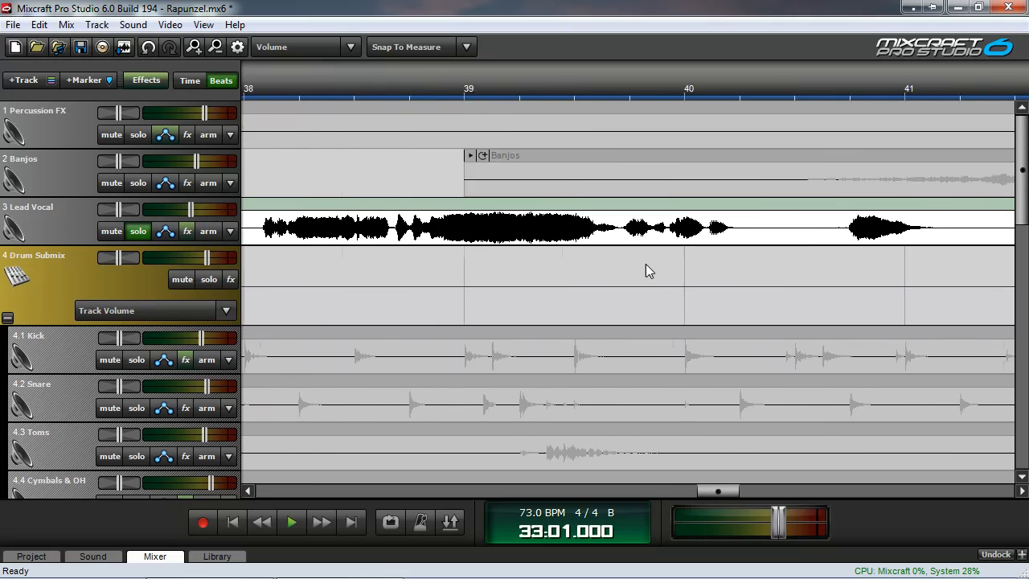
mouse_move(399, 261)
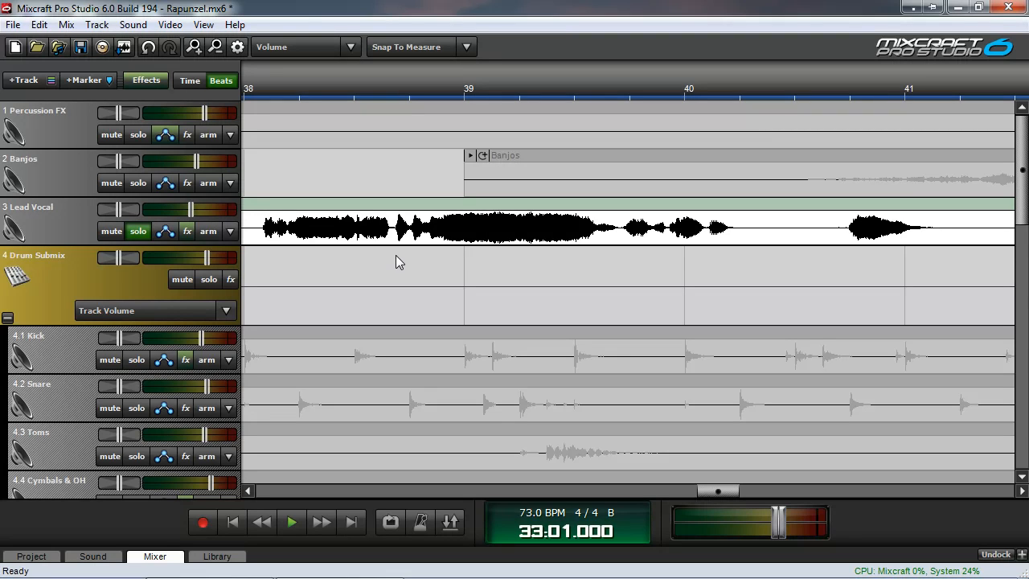
left_click(467, 88)
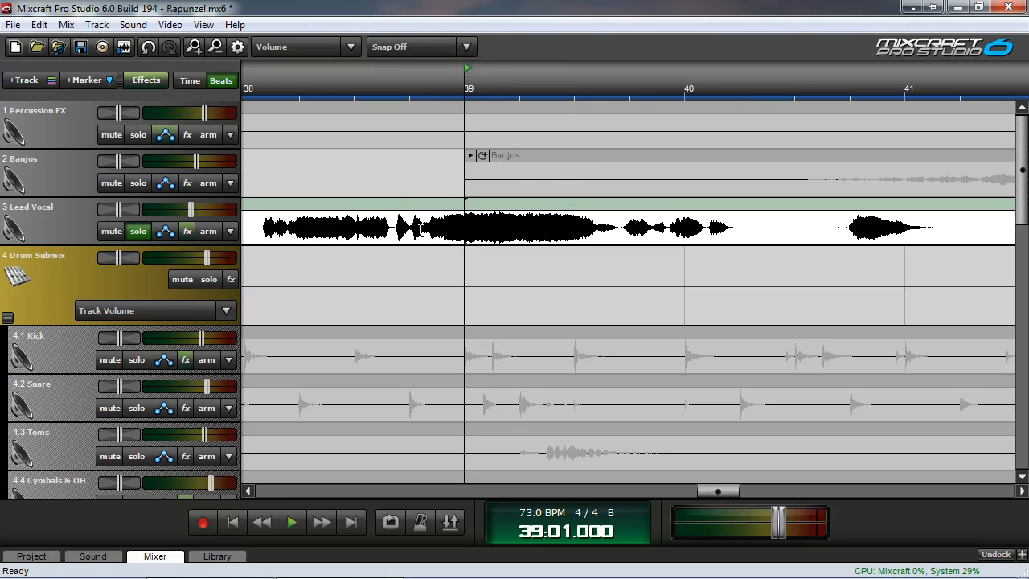
left_click(291, 521)
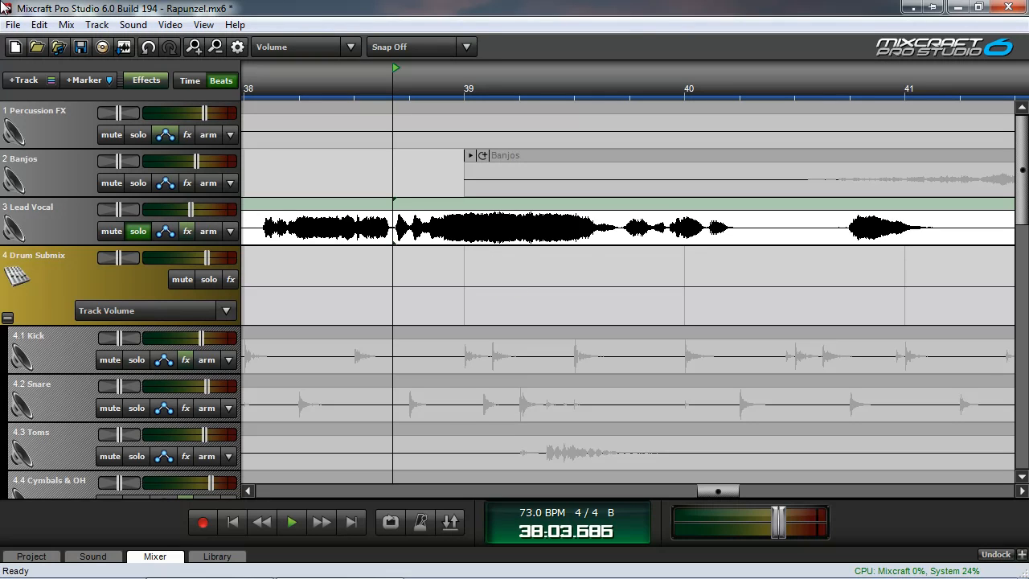
left_click(138, 232)
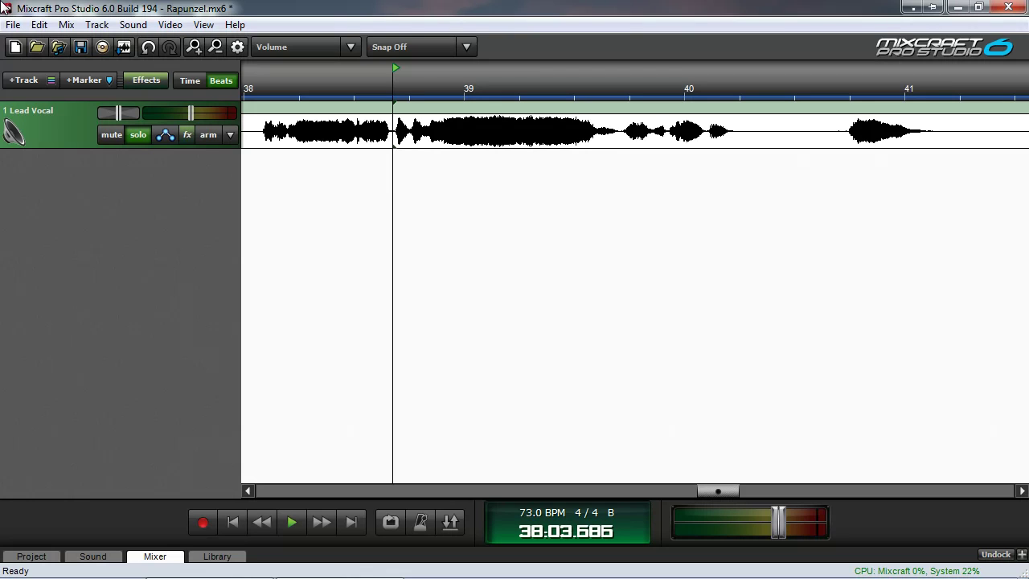
Add Acoustica Pro Studio Reverb on the General – Large Hall preset to the Lead Vocal
left_click(139, 135)
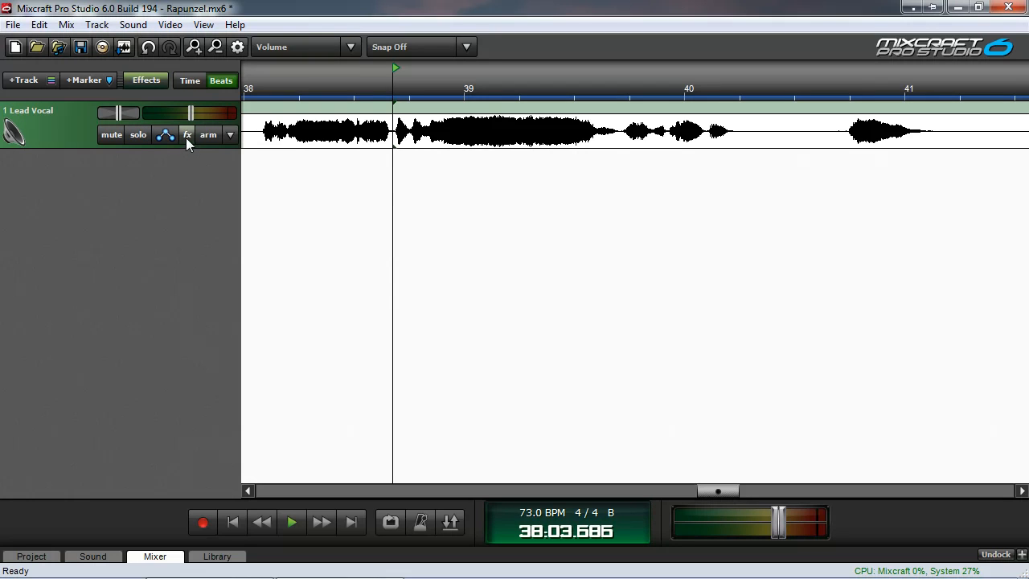
left_click(187, 135)
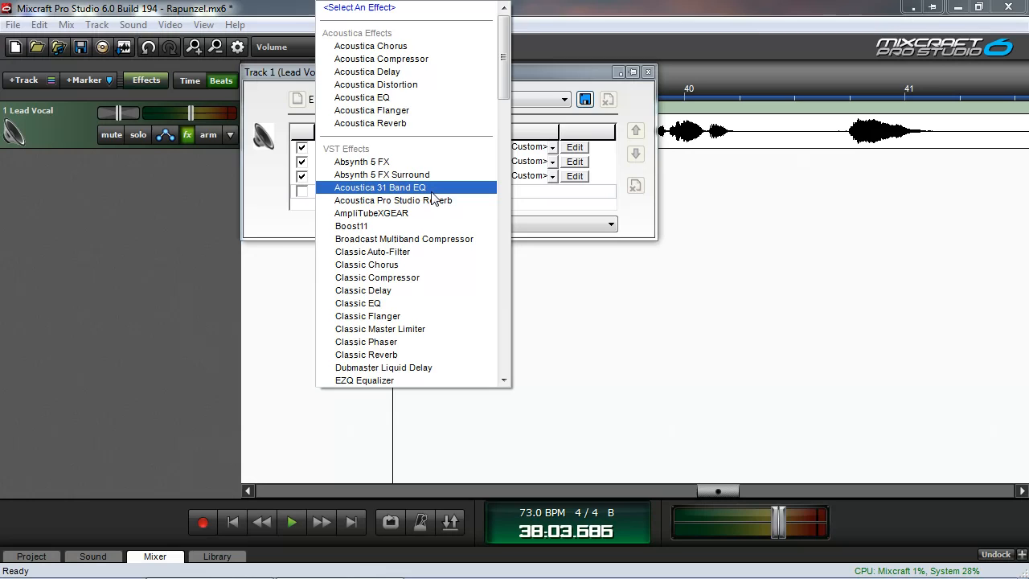
left_click(392, 199)
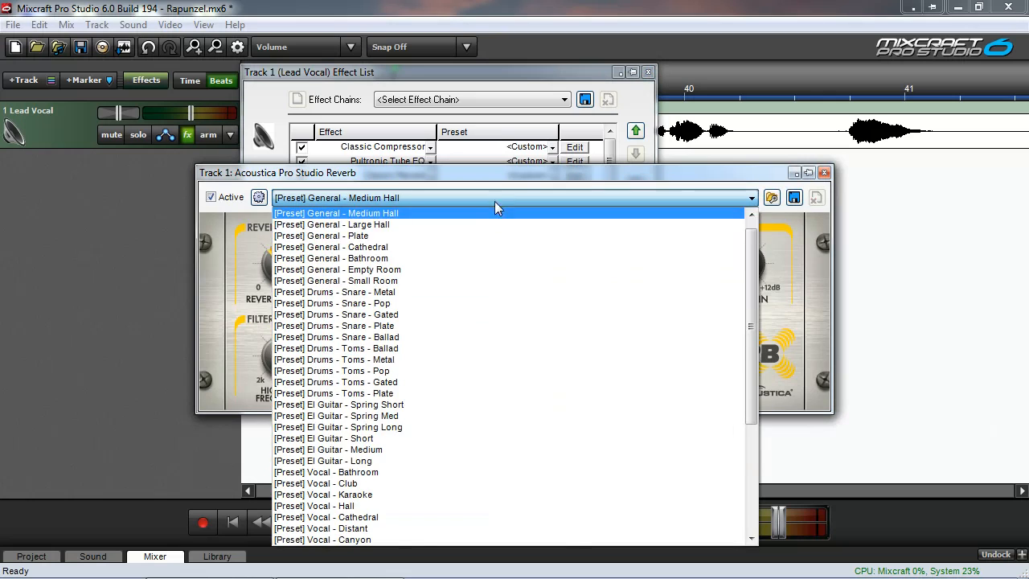
left_click(331, 225)
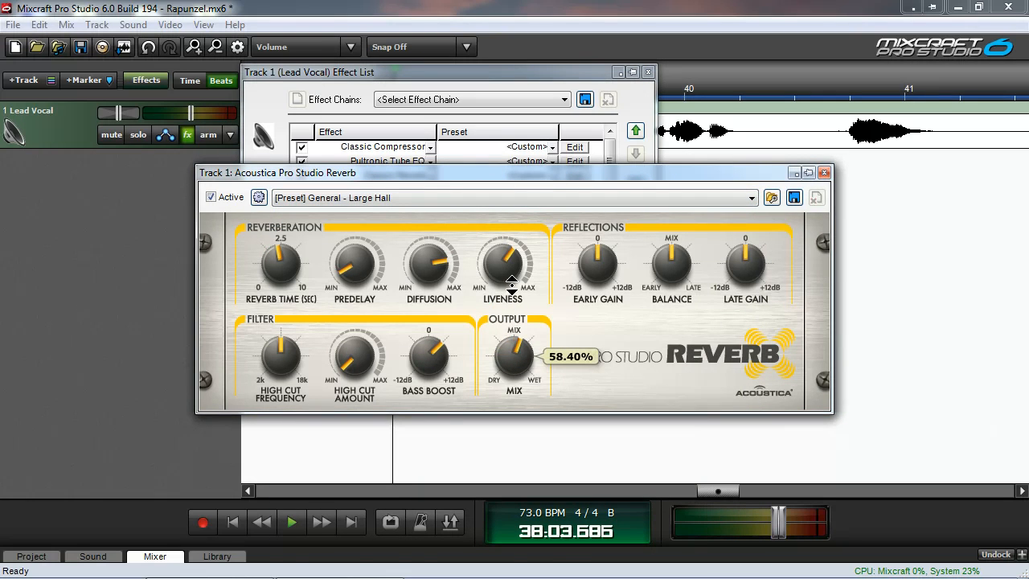
mouse_move(792, 219)
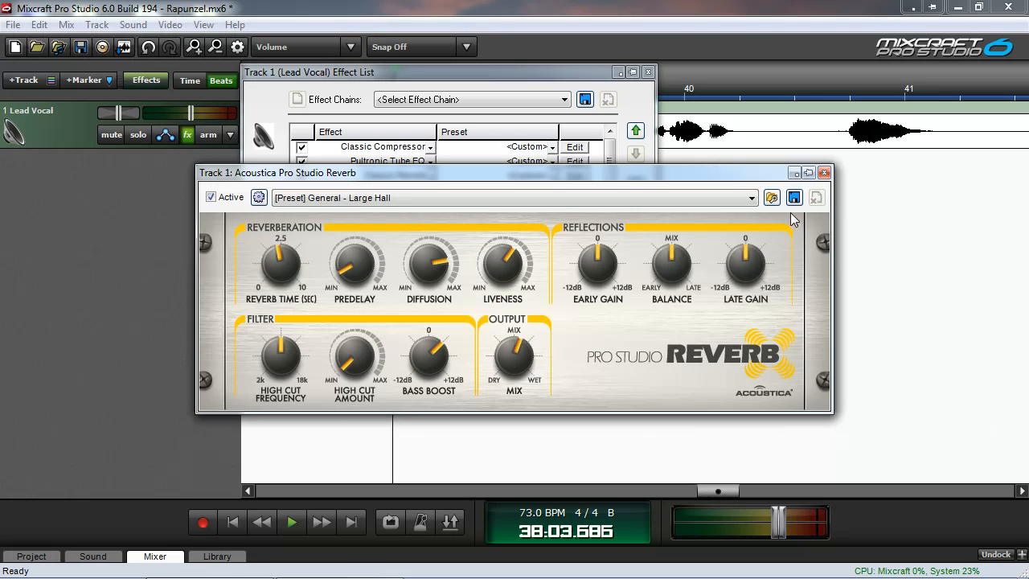
left_click(824, 172)
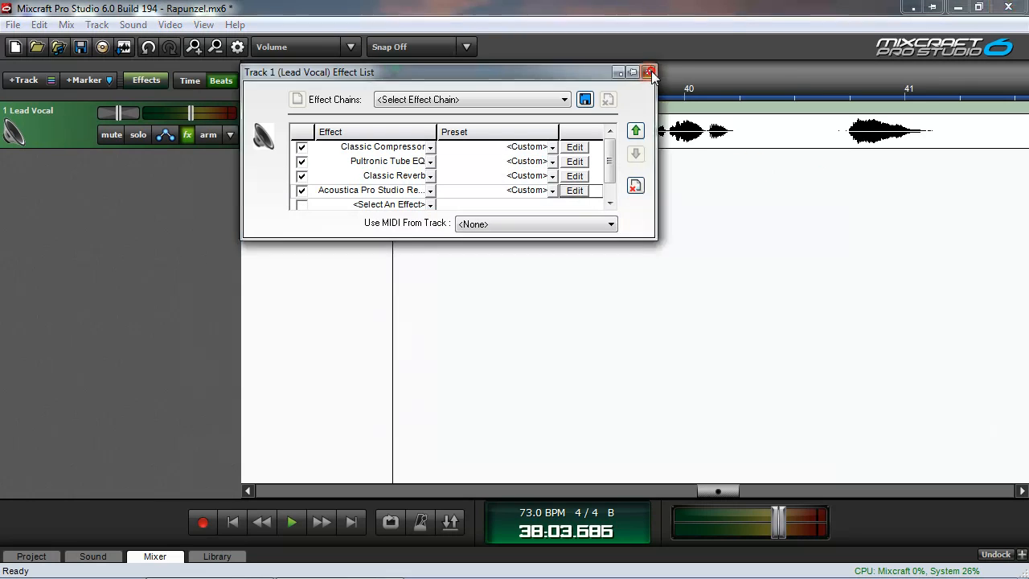
Switch the Lead Vocal automation lane from Track Volume to the Acoustica reverb's Mix parameter
left_click(650, 72)
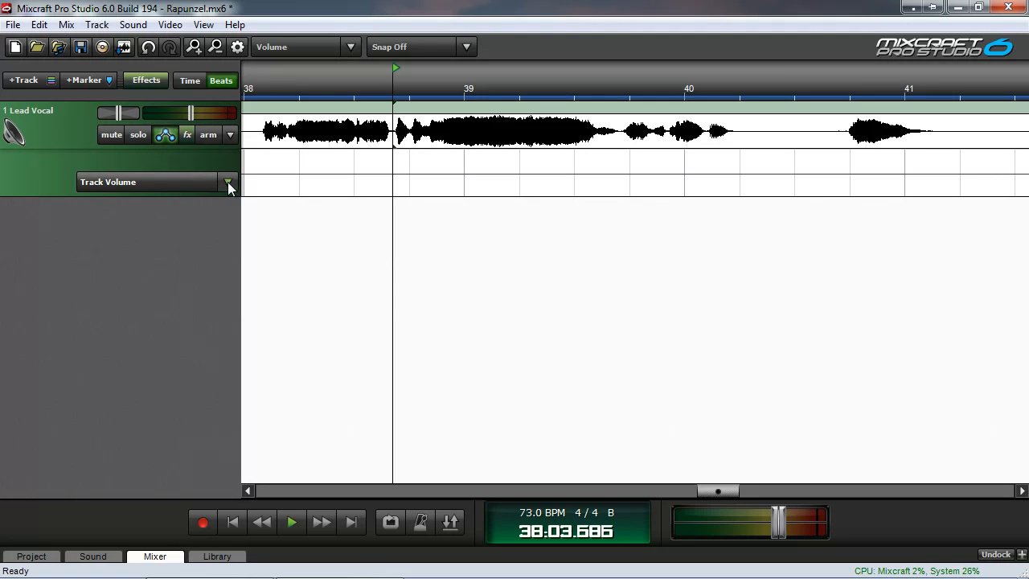
left_click(228, 183)
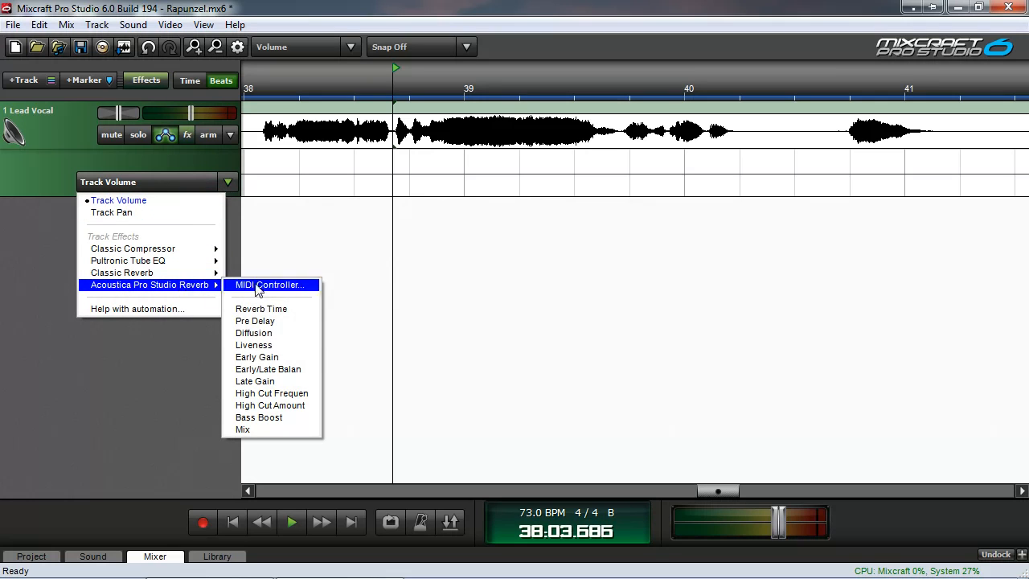
left_click(241, 428)
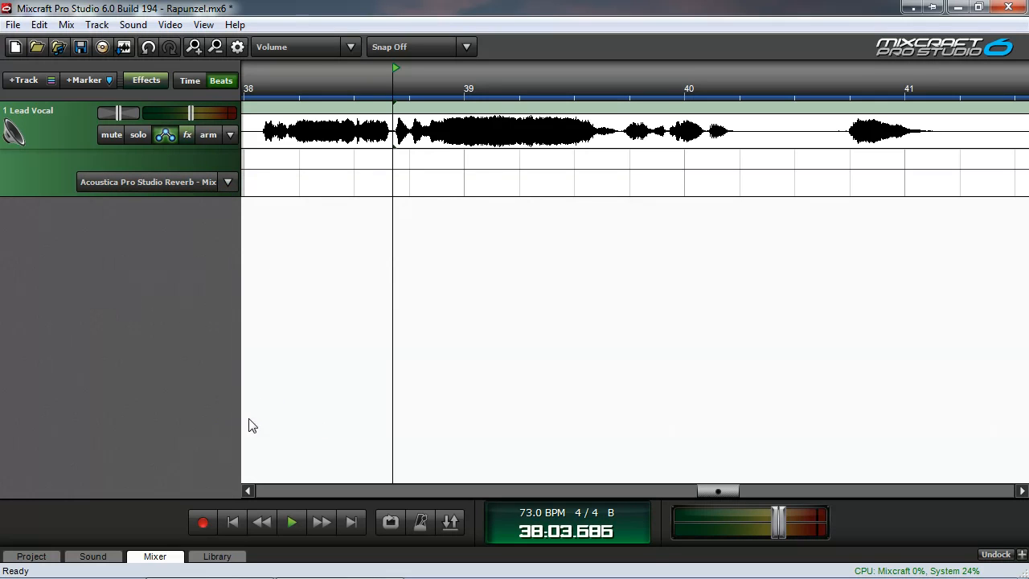
mouse_move(228, 287)
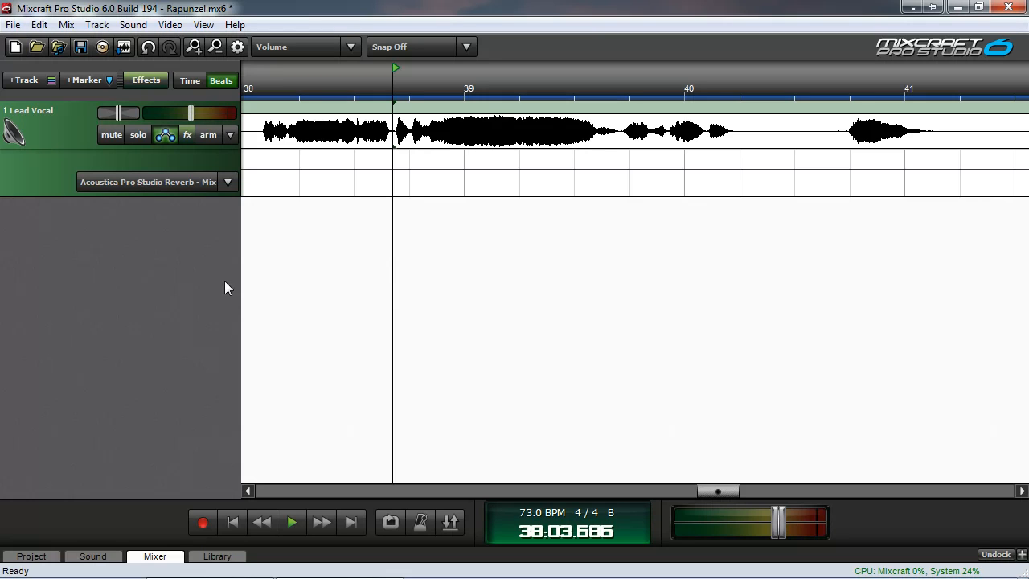
mouse_move(201, 222)
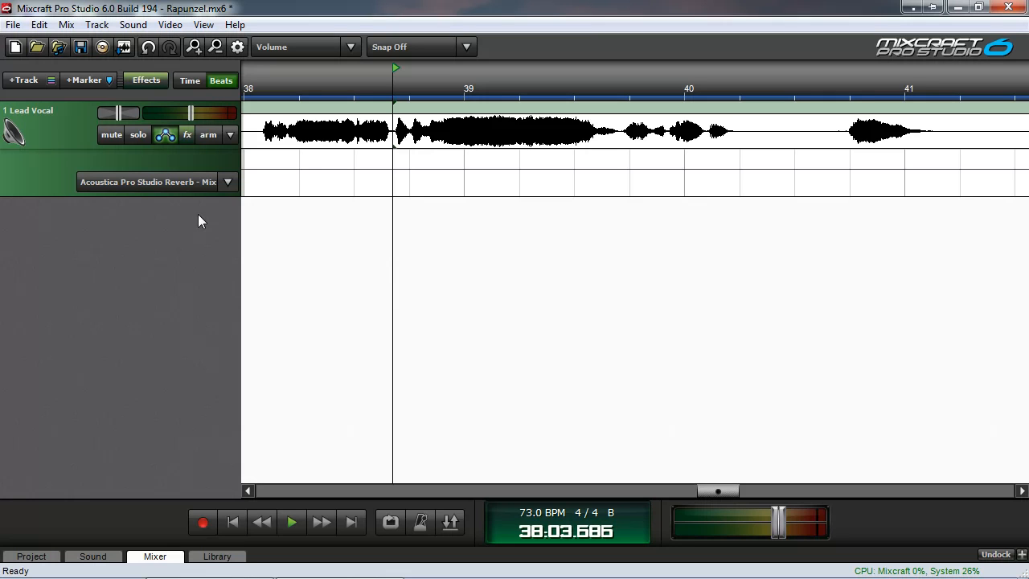
mouse_move(717, 492)
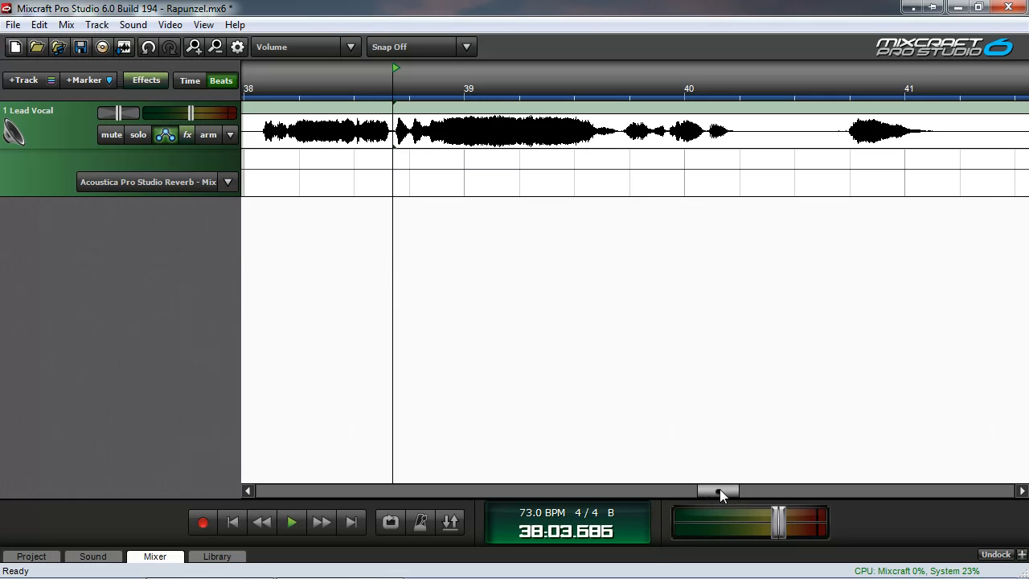
Scroll back to measure 39 and set the playhead at the phrase start near measure 39.7
left_click_drag(716, 490, 555, 490)
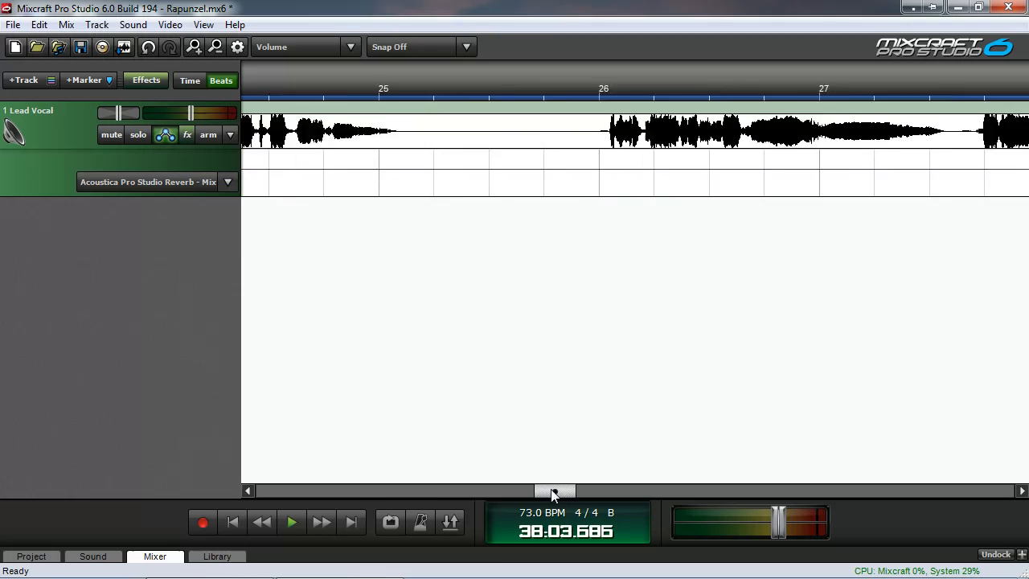
left_click_drag(555, 492, 276, 492)
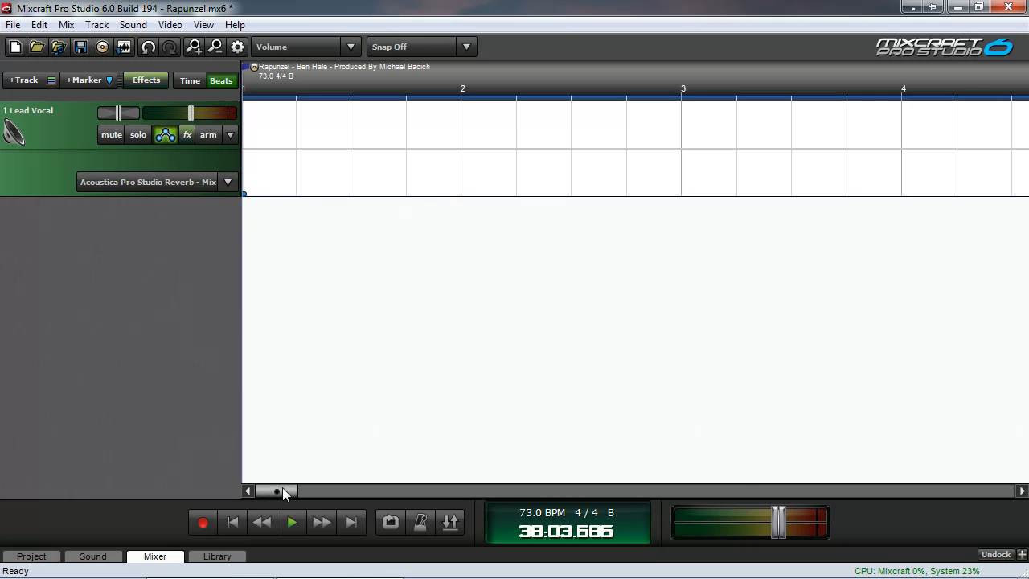
left_click(291, 522)
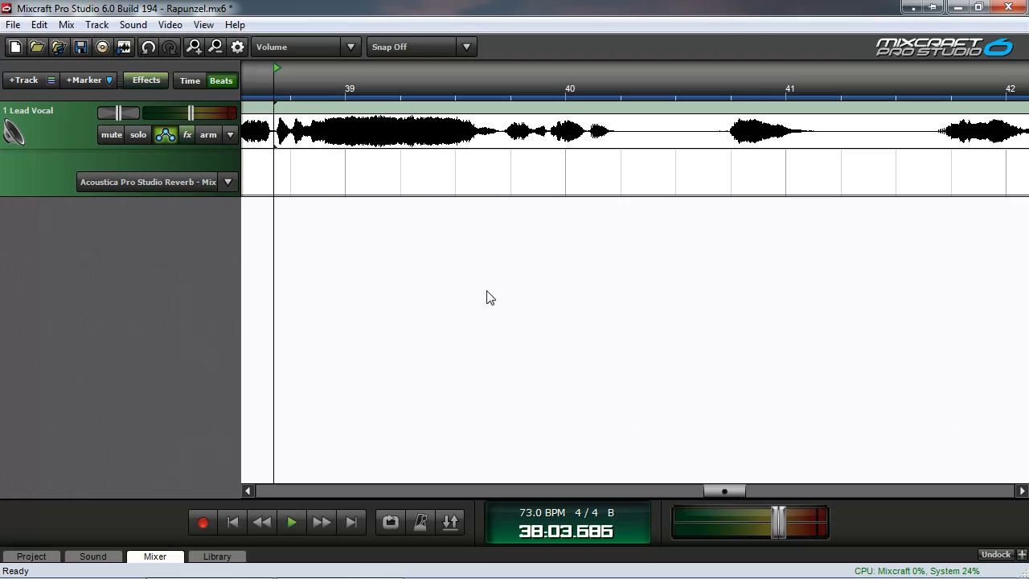
left_click(499, 196)
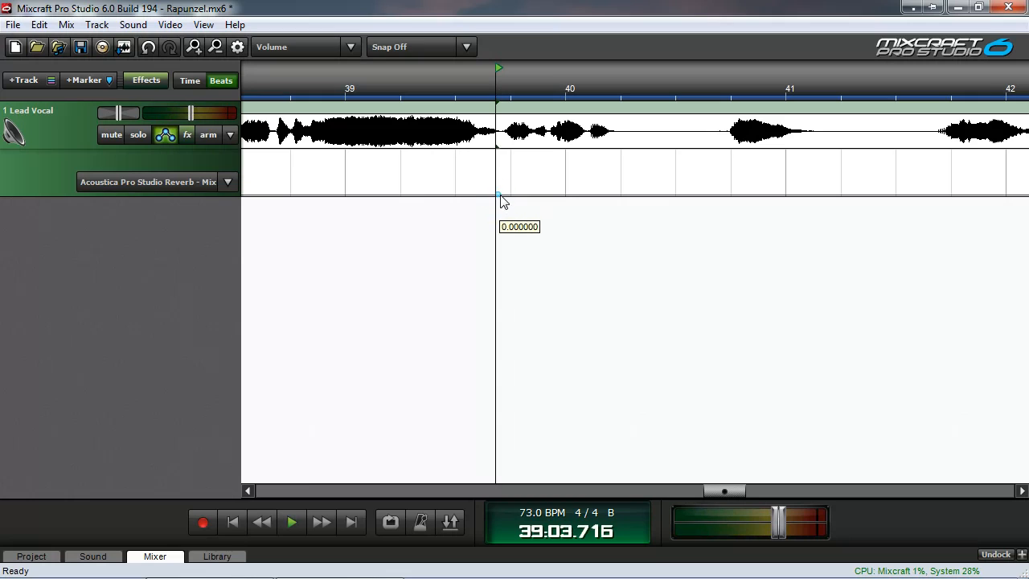
Shape the Mix envelope from zero up to 1.0 at measure 39.7 and back down near 40.5
left_click_drag(499, 193, 505, 154)
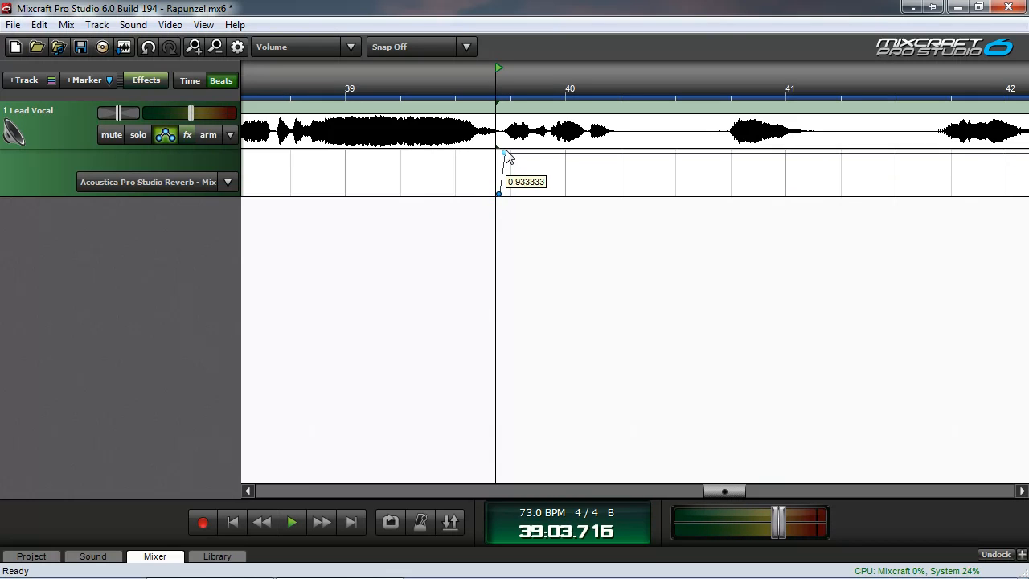
left_click_drag(499, 155, 502, 149)
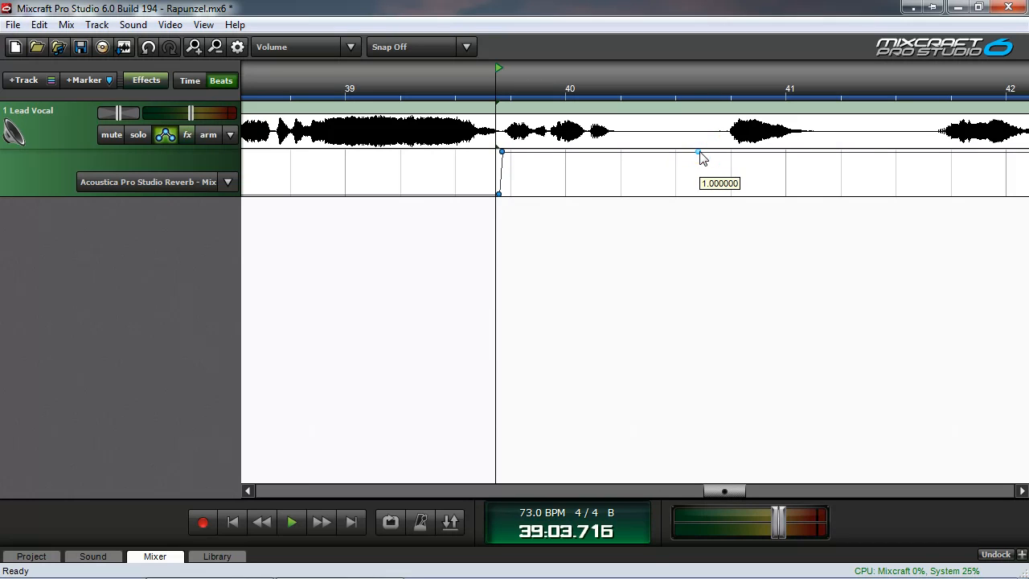
left_click_drag(701, 152, 695, 187)
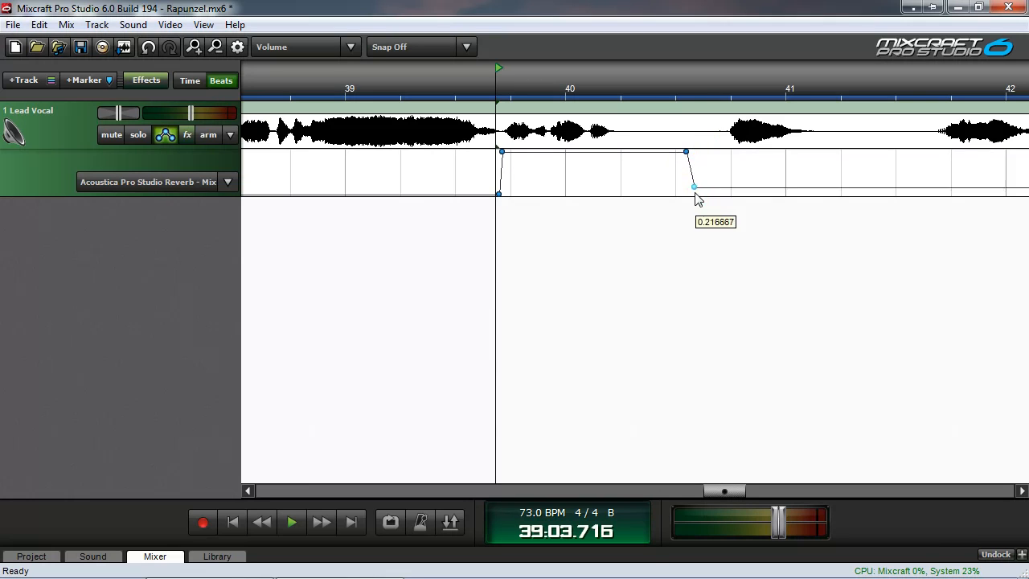
left_click(291, 521)
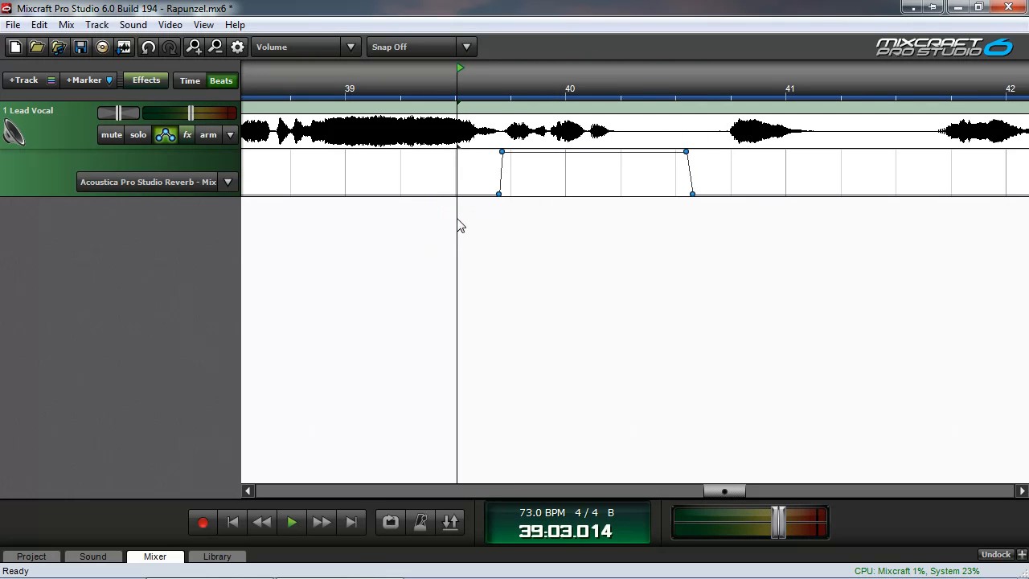
left_click(186, 135)
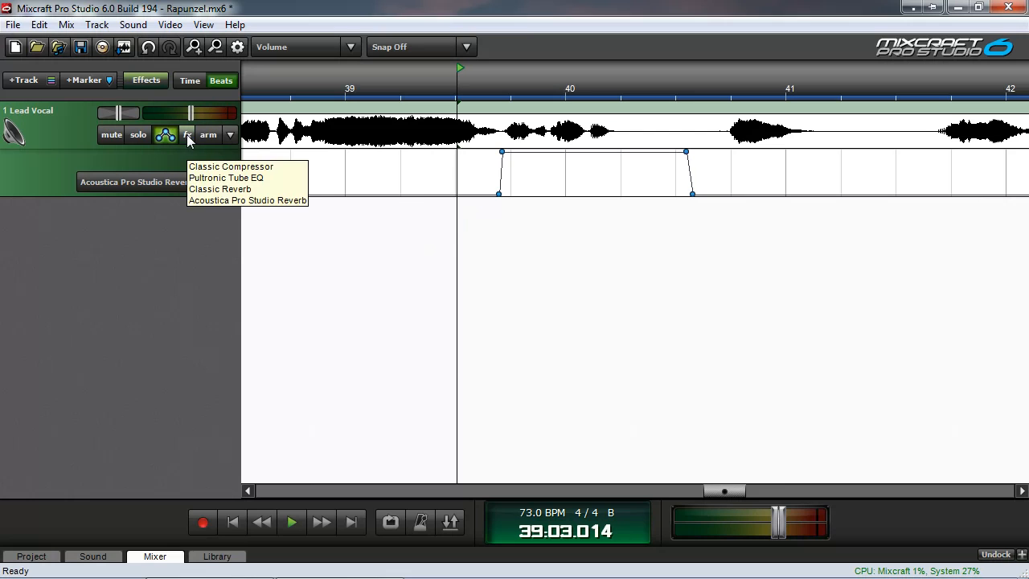
left_click(247, 200)
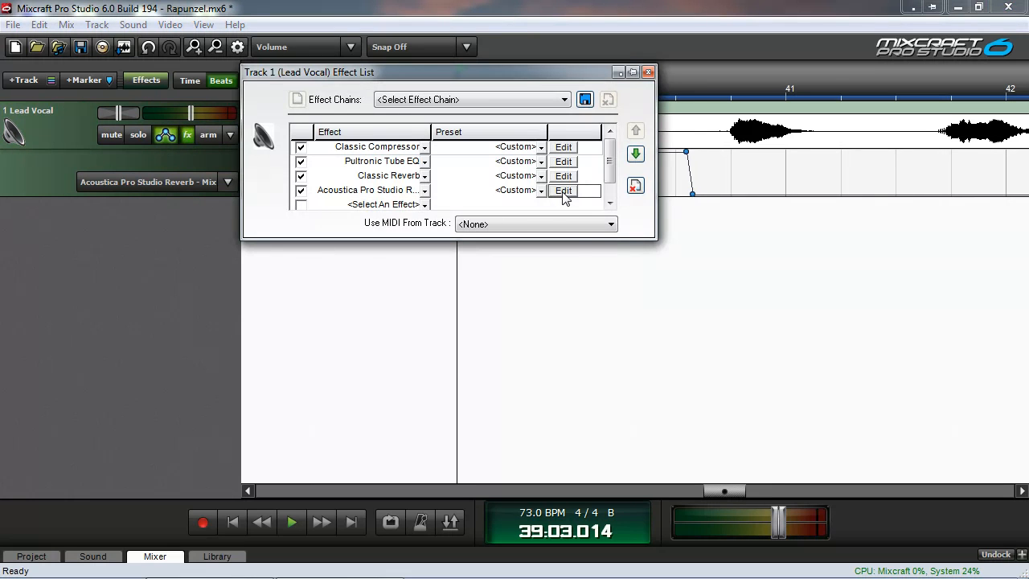
left_click(563, 190)
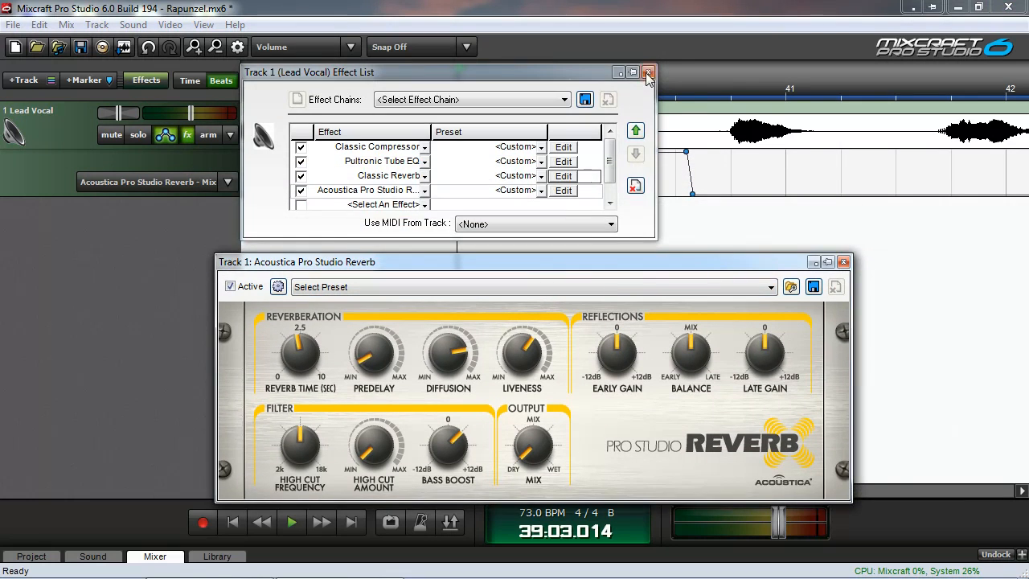
left_click(649, 71)
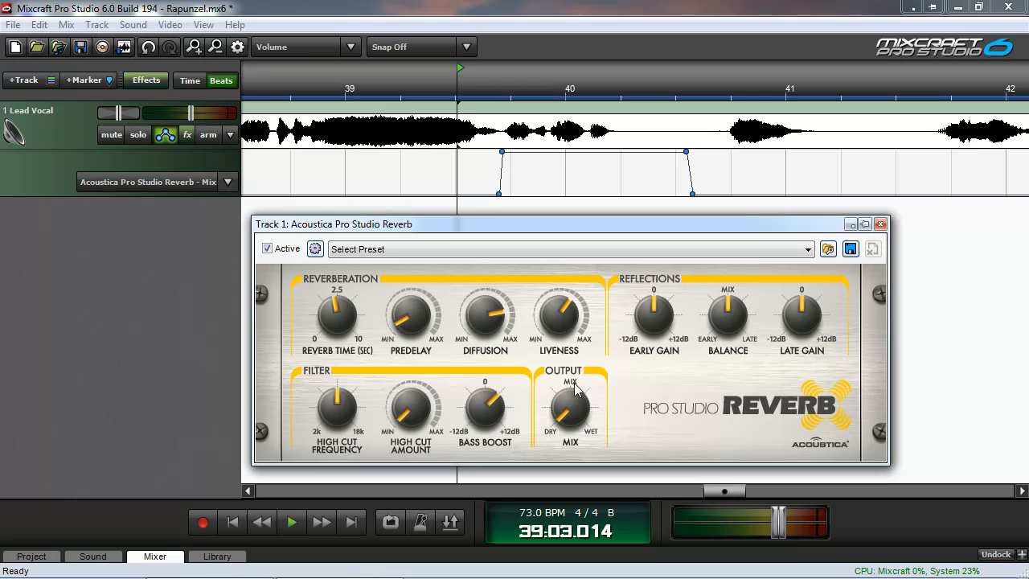
mouse_move(631, 406)
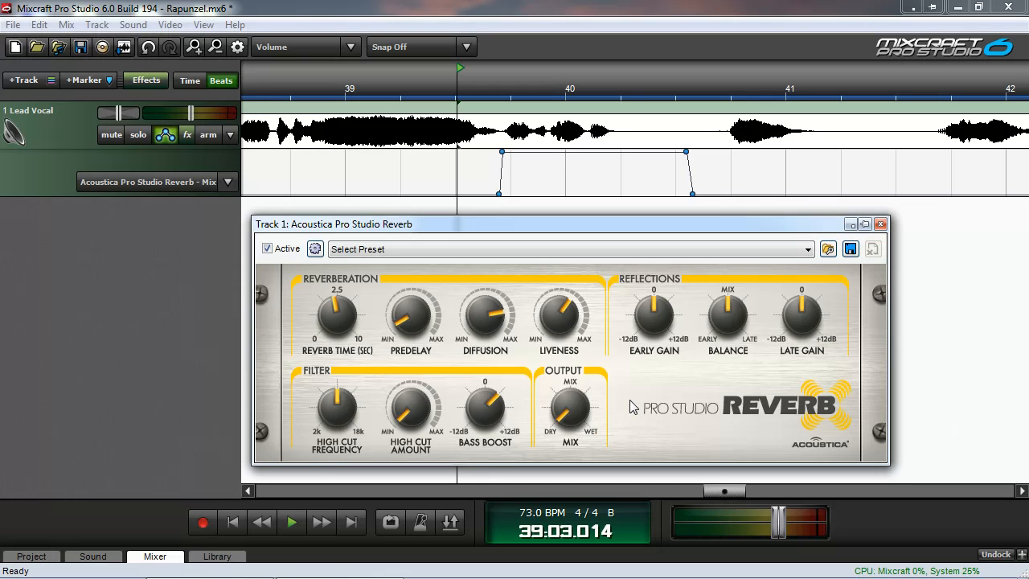
left_click(291, 521)
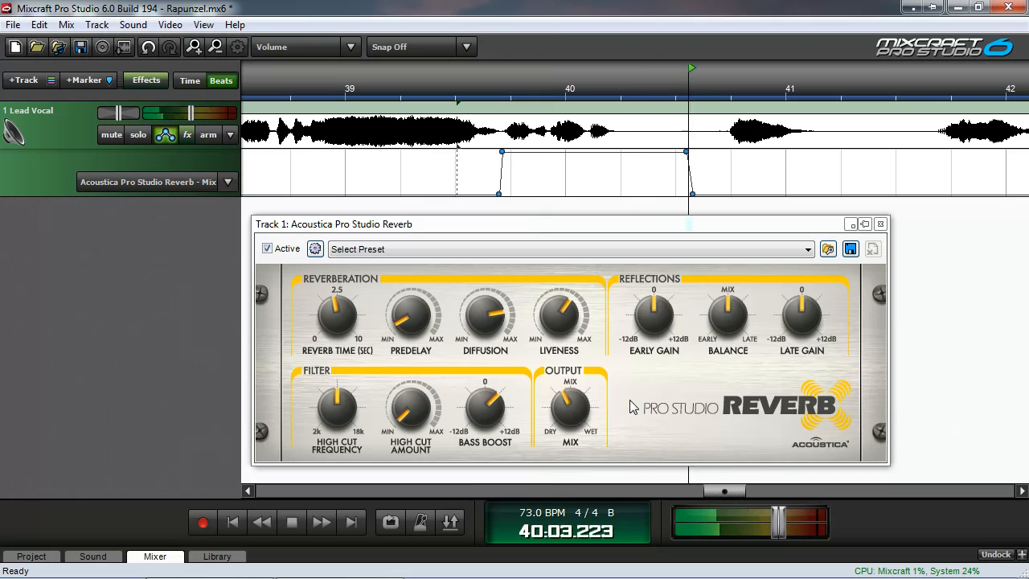
left_click(291, 521)
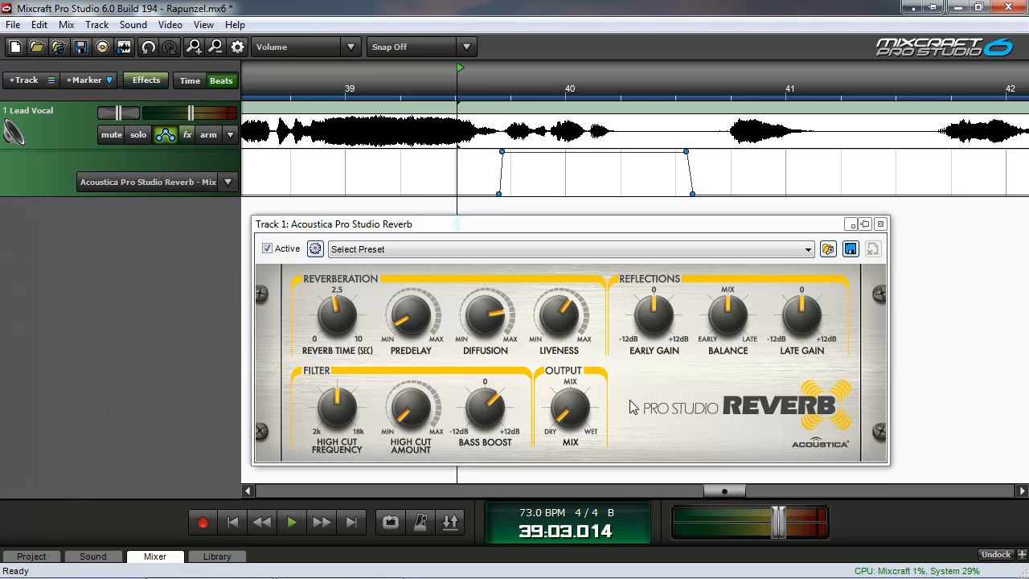
Close the reverb window and pull the full-wet Mix section's end earlier, to about bar 40.2
left_click(881, 224)
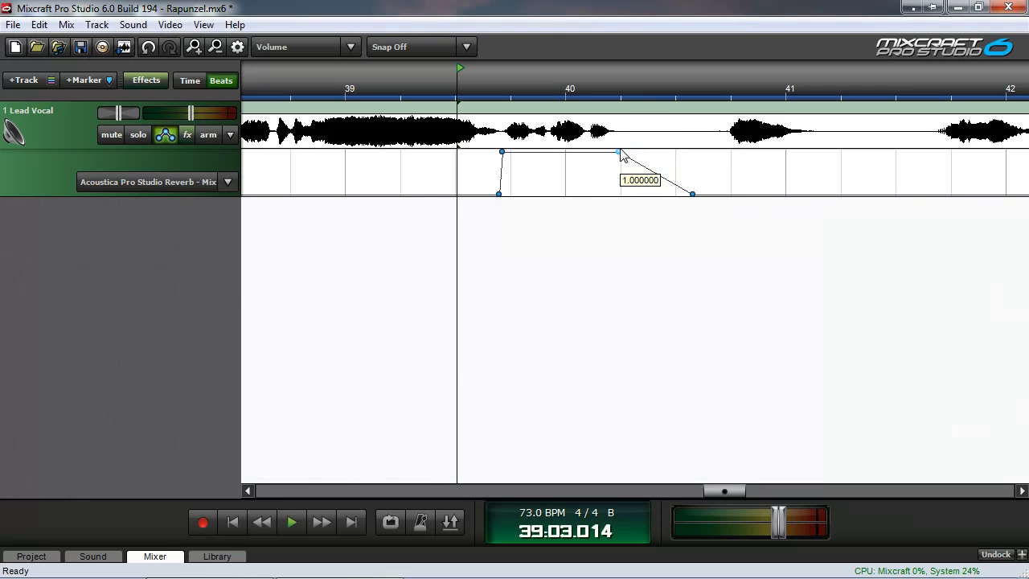
left_click_drag(691, 193, 630, 193)
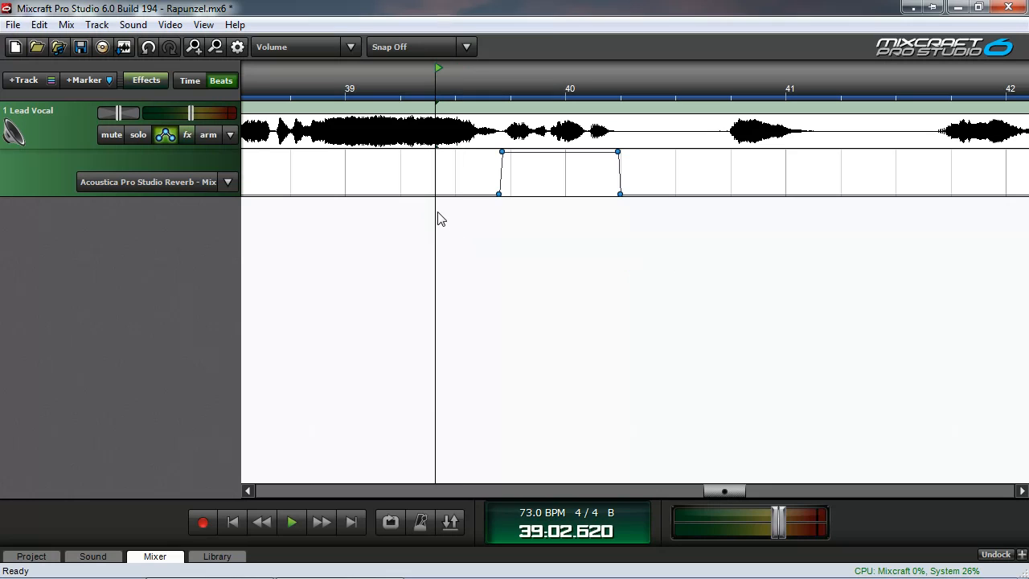
left_click(291, 521)
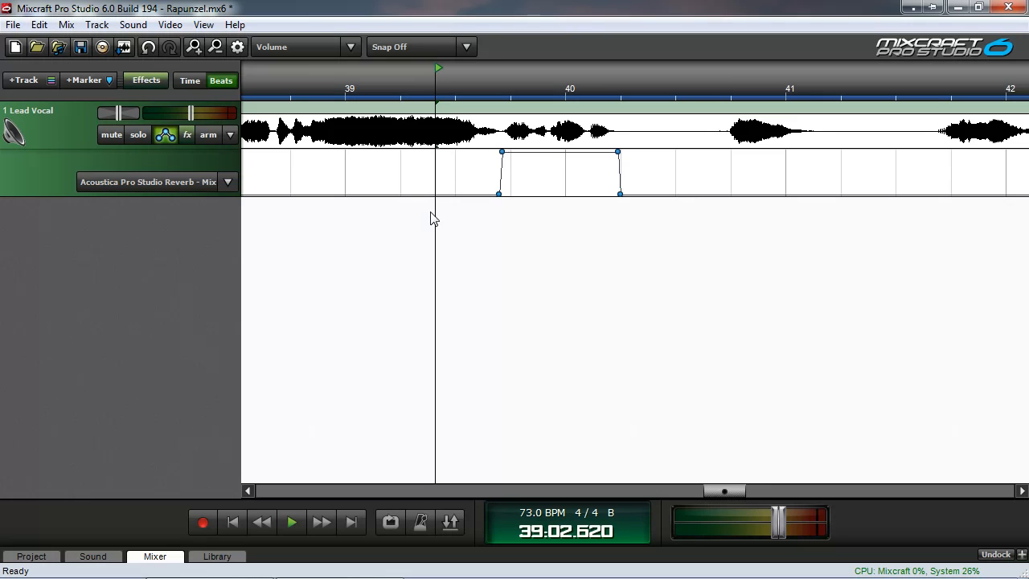
mouse_move(380, 175)
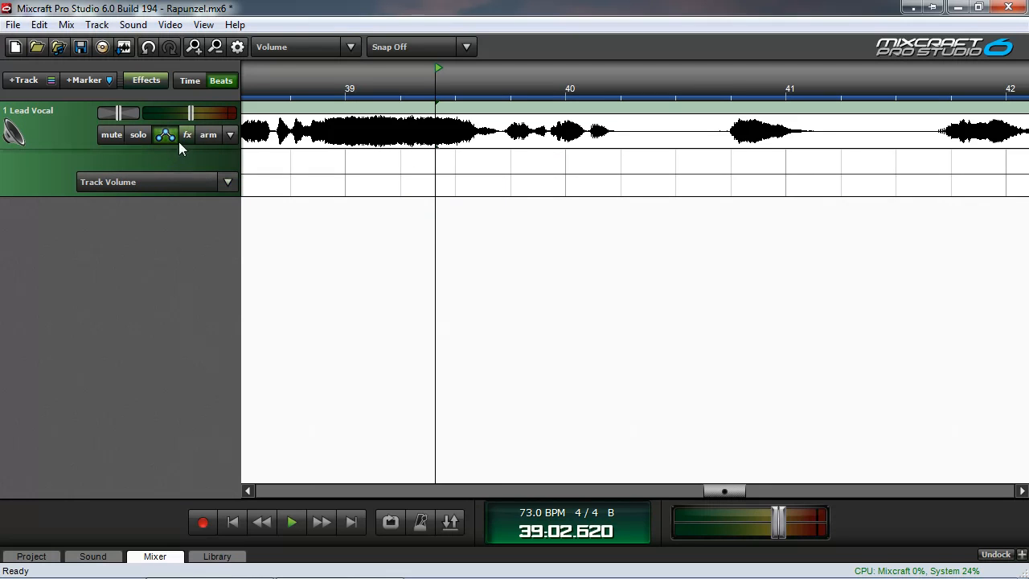
Remove the Acoustica reverb from the lead vocal and add a Send track to the project
left_click(187, 135)
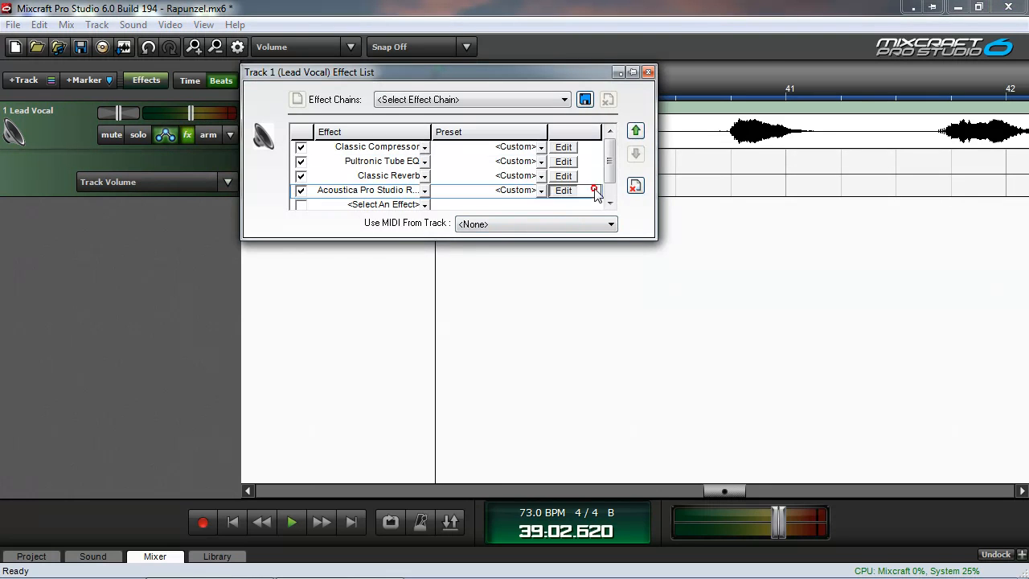
left_click(649, 72)
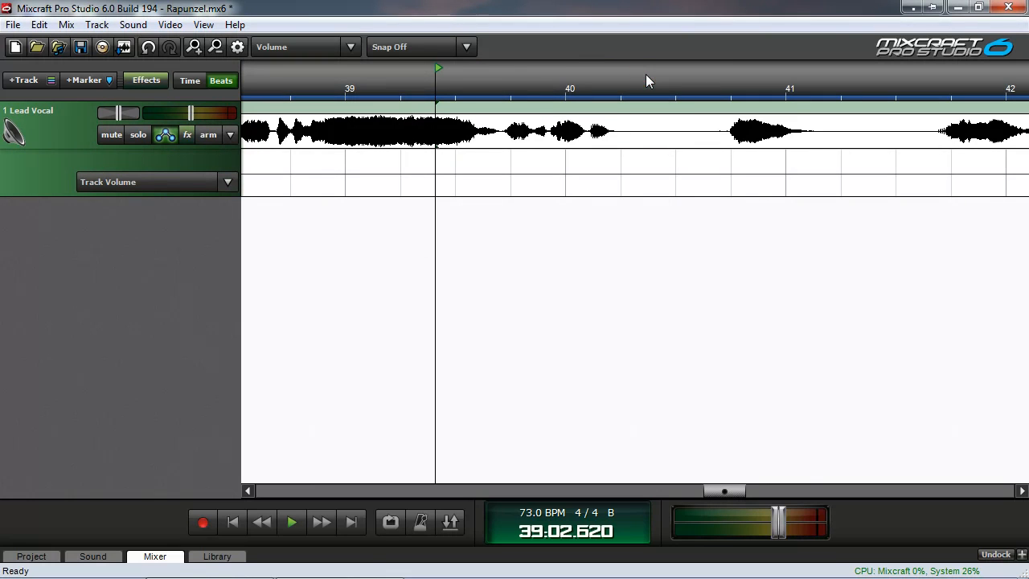
mouse_move(405, 278)
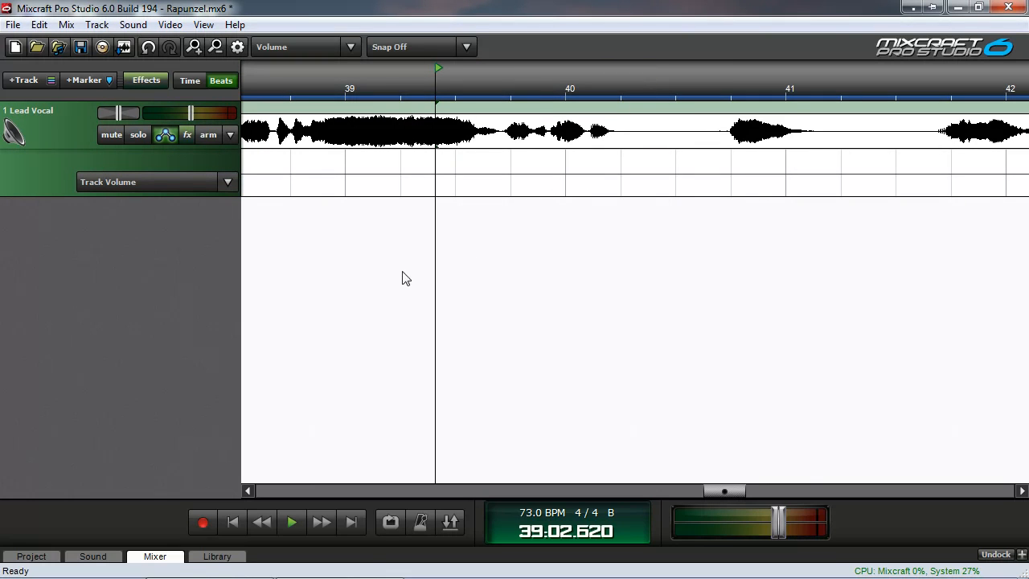
left_click(23, 81)
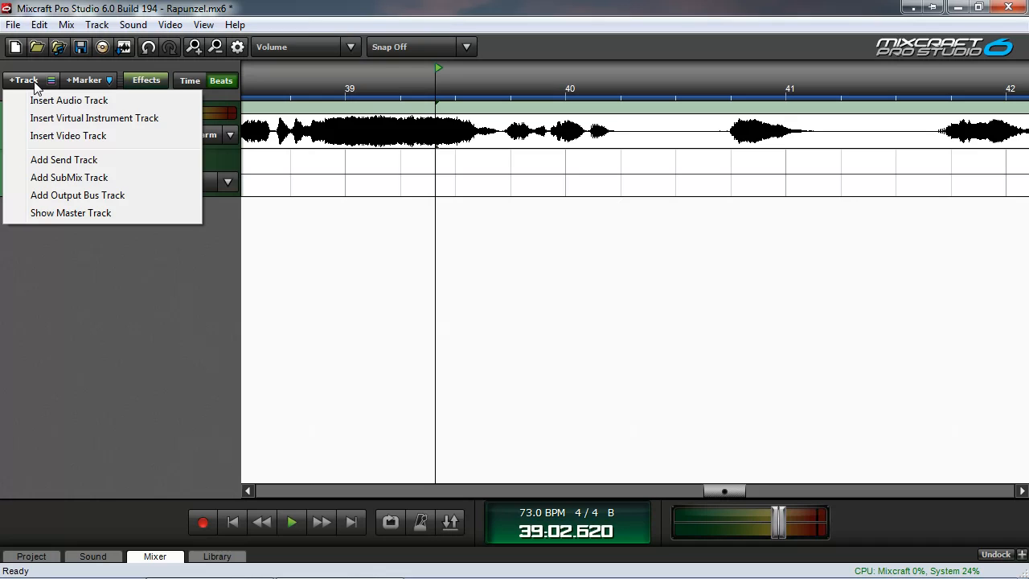
left_click(64, 159)
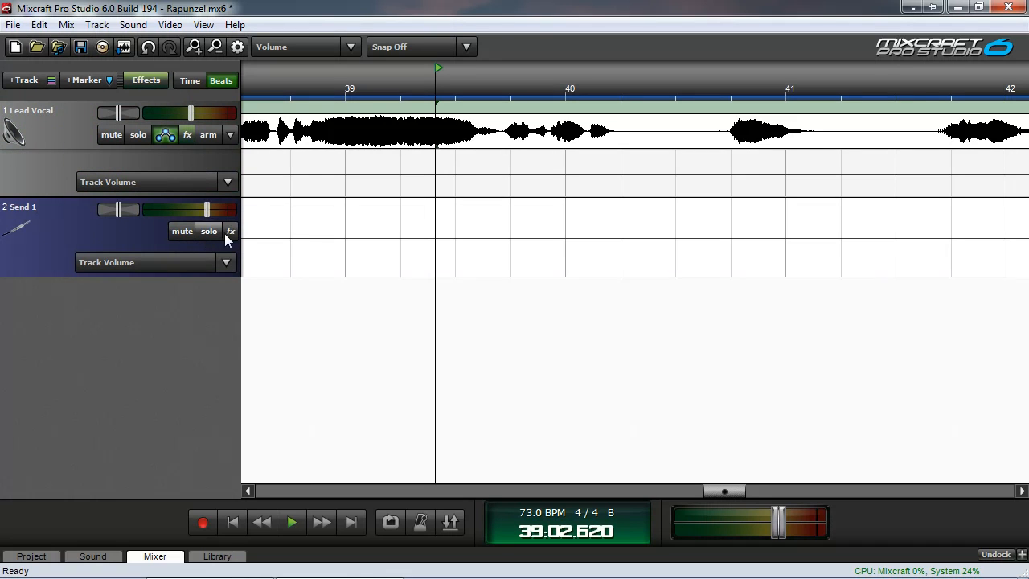
Put Acoustica Pro Studio Reverb on Send 1 with the General – Large Hall preset
left_click(232, 231)
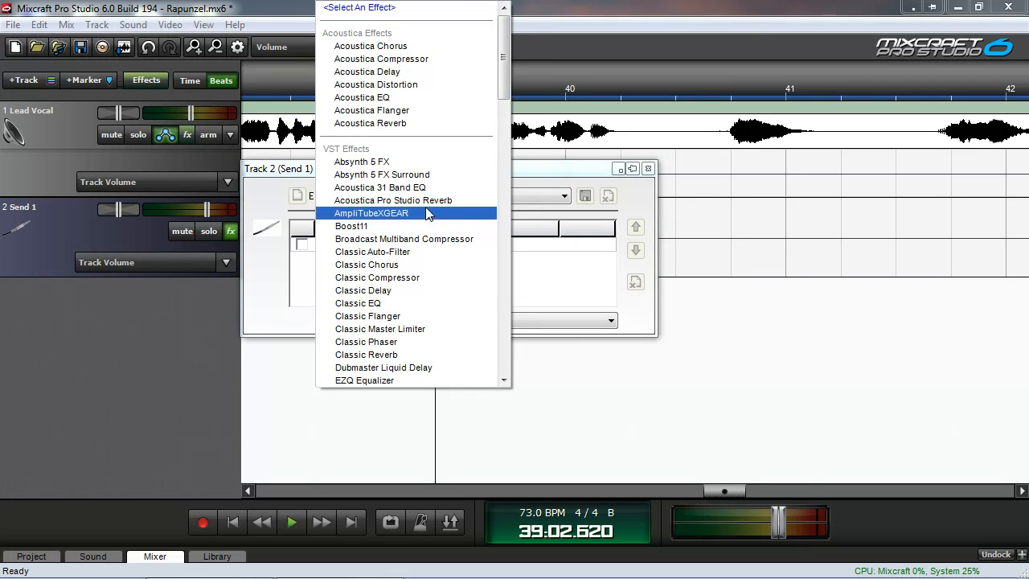
left_click(392, 199)
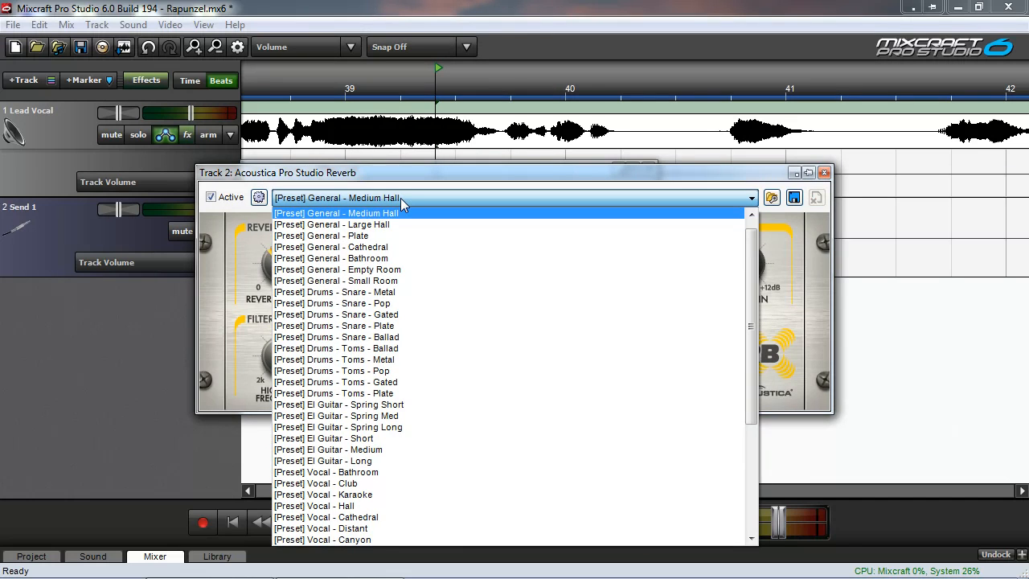
left_click(331, 225)
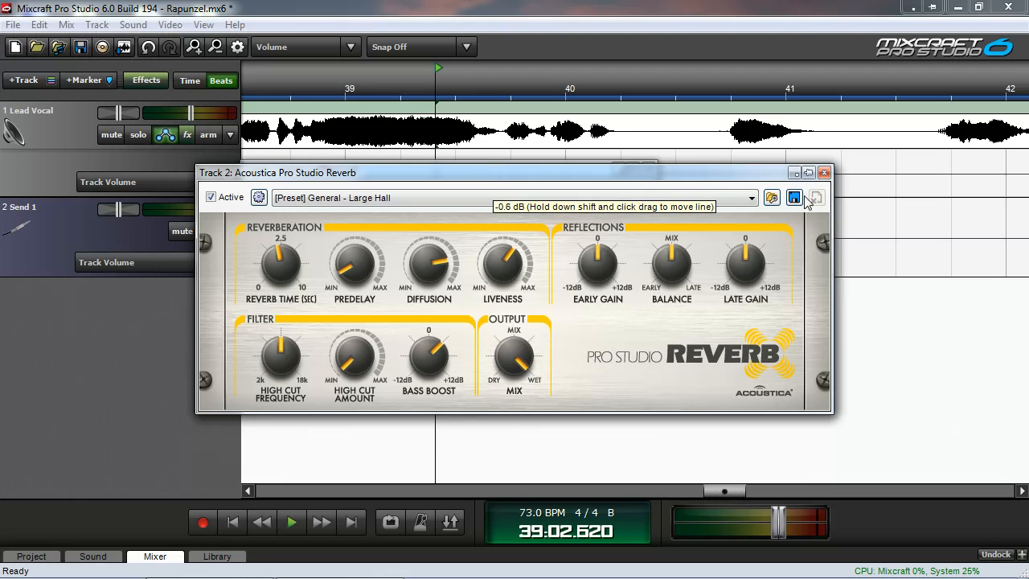
left_click(823, 172)
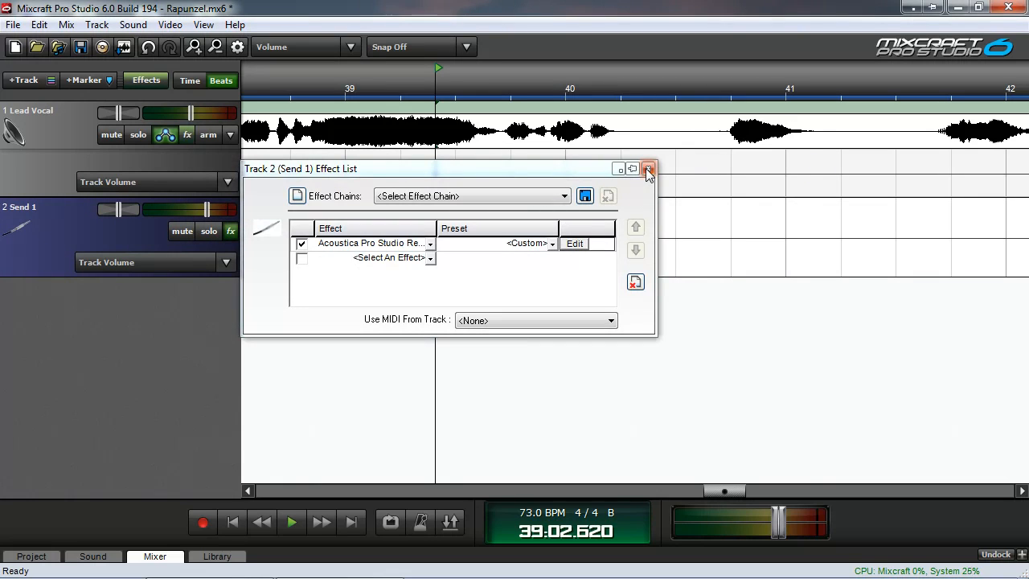
left_click(648, 169)
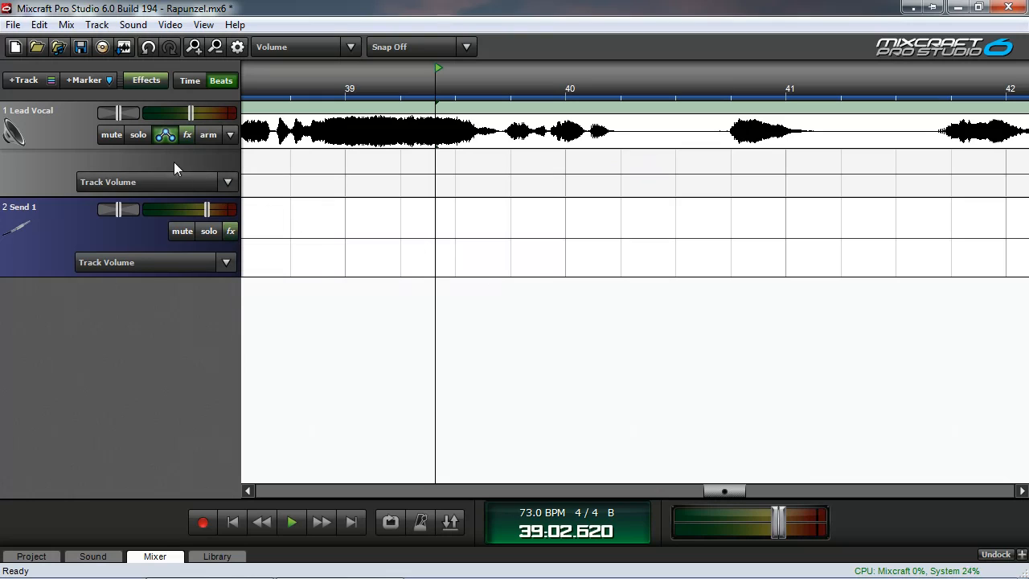
mouse_move(161, 171)
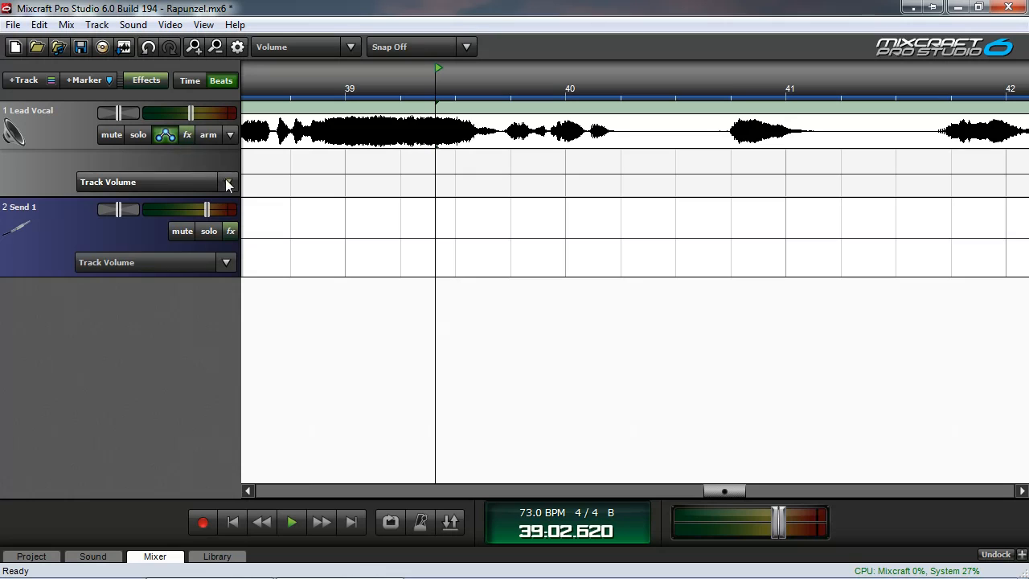
Set the lead vocal's automation lane to its (2) Send 1 level
left_click(228, 181)
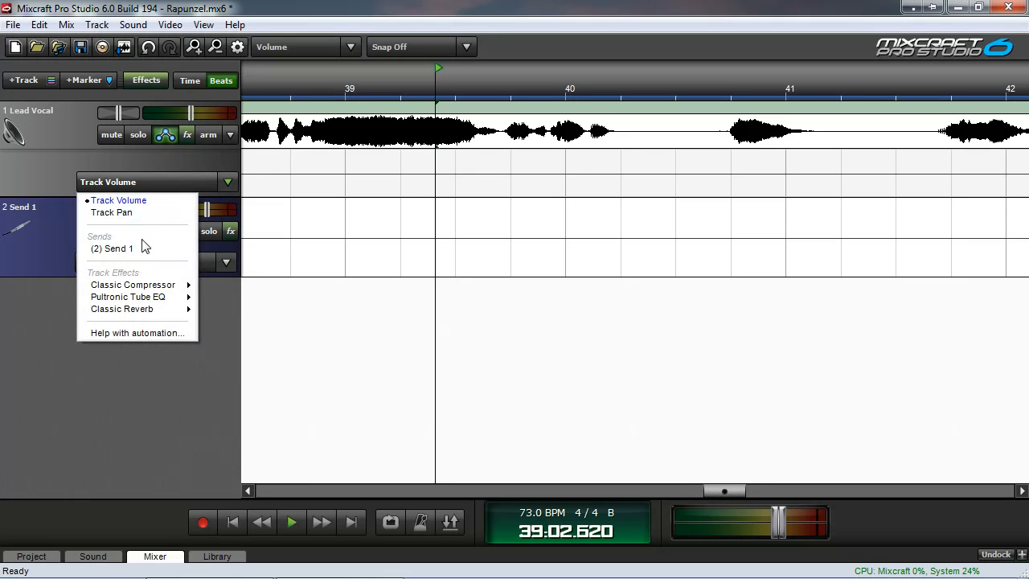
left_click(111, 248)
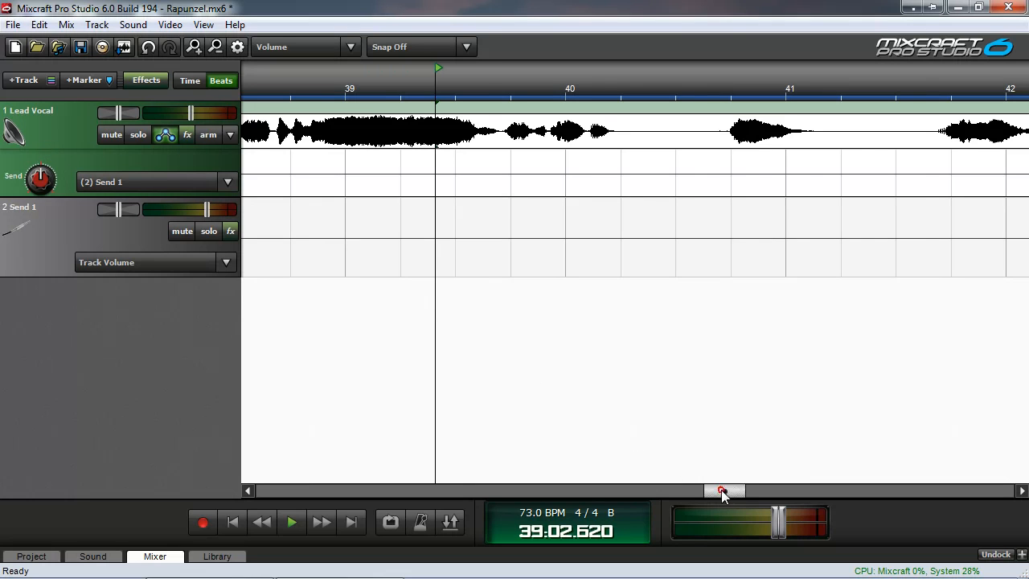
Shape the Send 1 envelope to rise from zero to full level at the phrase start around measure 40
left_click_drag(721, 492, 280, 492)
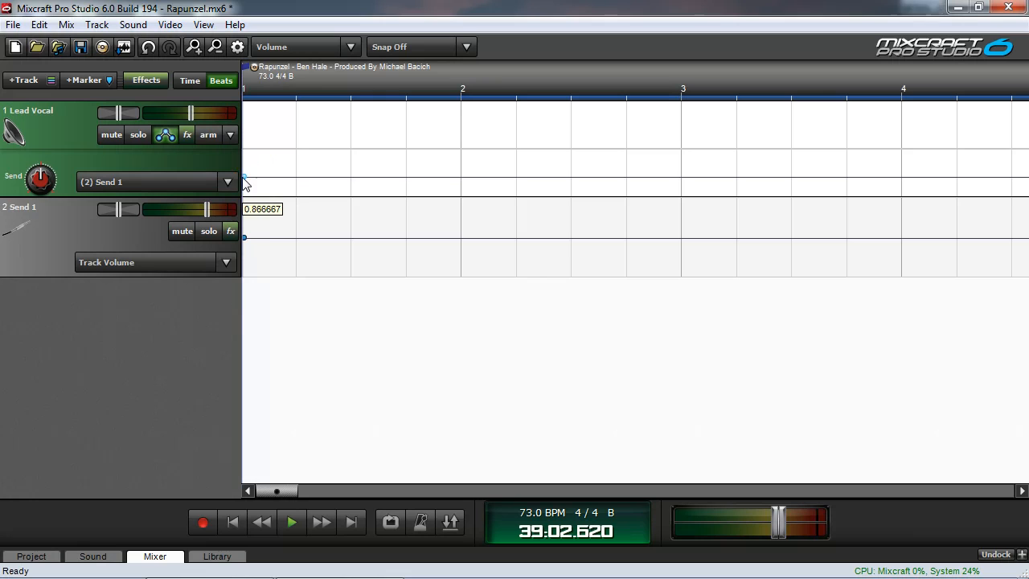
mouse_move(271, 227)
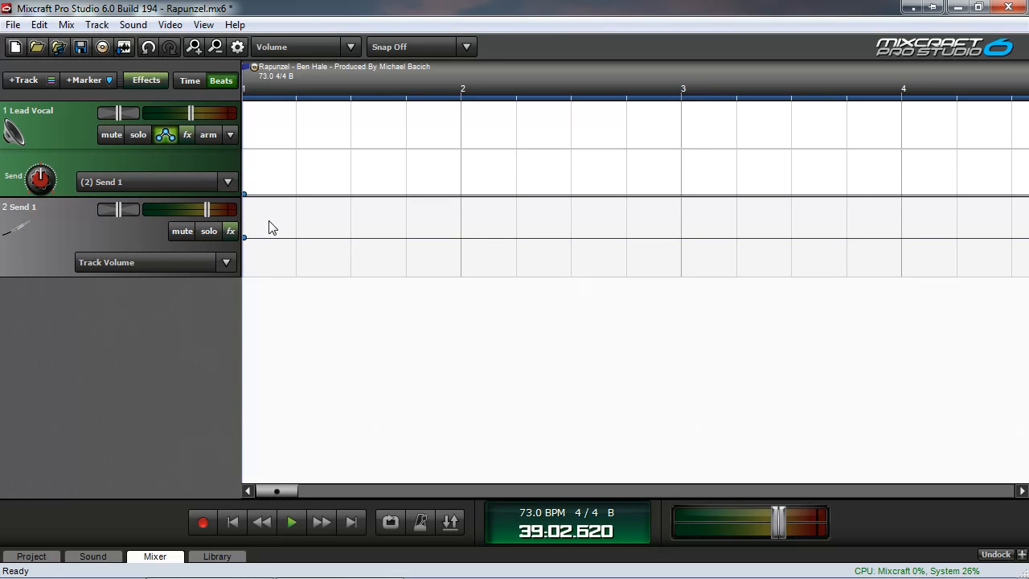
left_click_drag(277, 490, 382, 491)
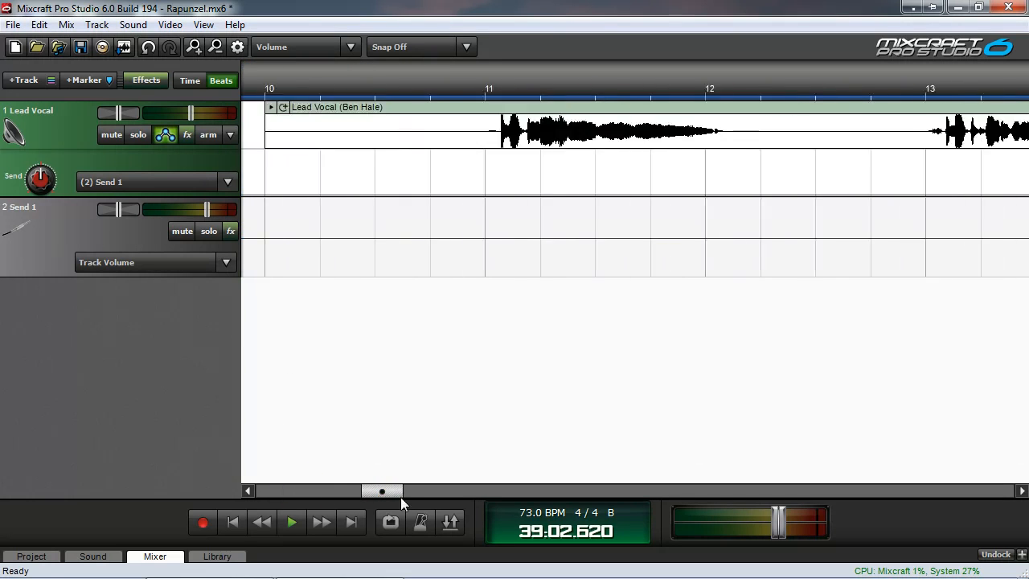
left_click_drag(382, 492, 732, 492)
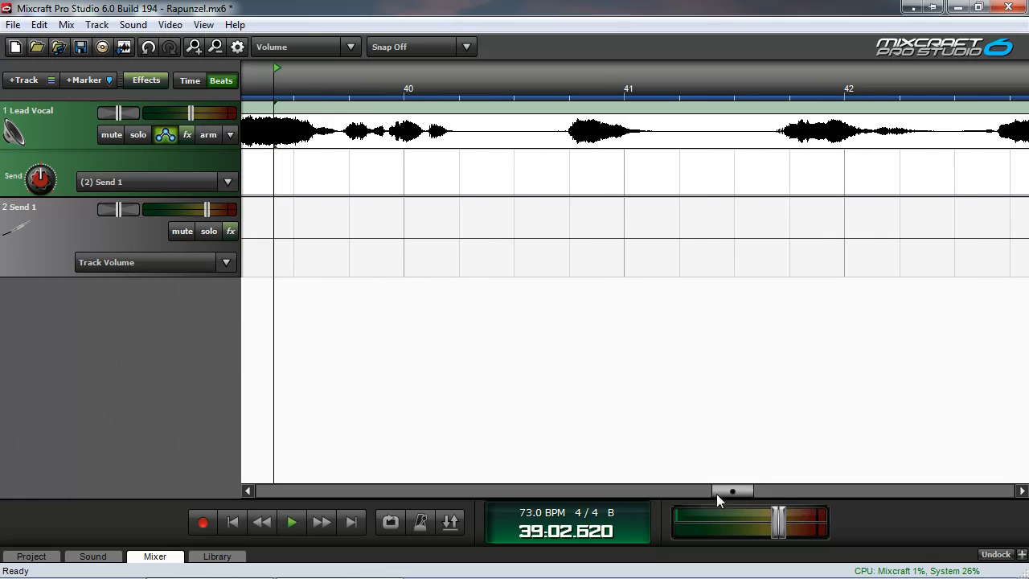
left_click_drag(732, 492, 724, 492)
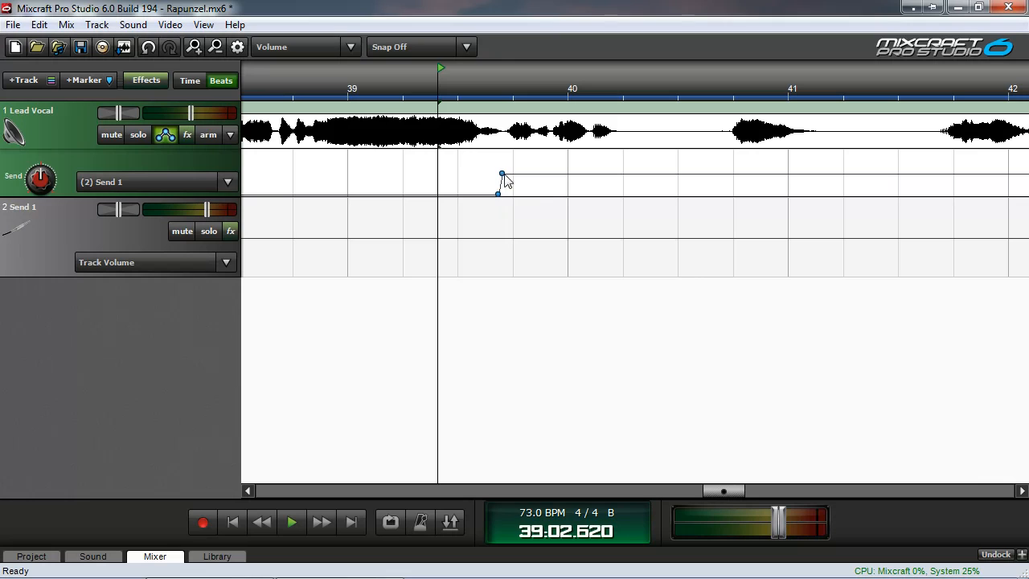
left_click_drag(724, 492, 730, 492)
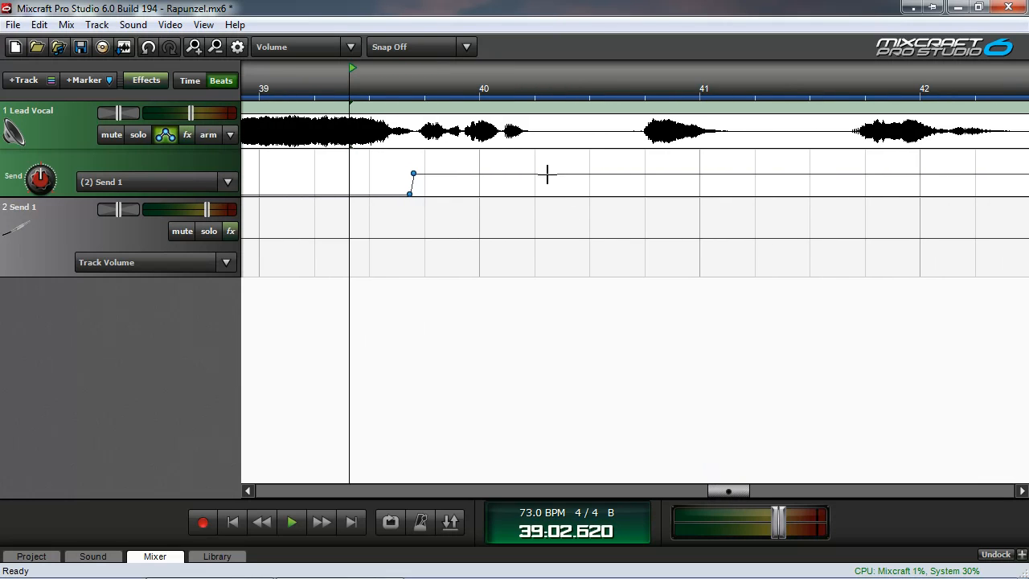
left_click(547, 174)
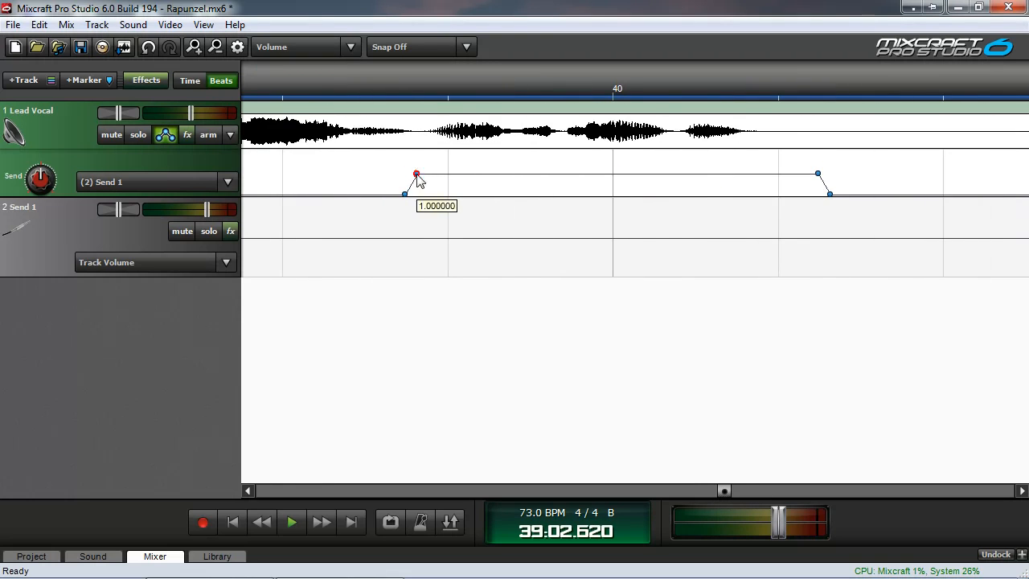
left_click_drag(415, 174, 420, 197)
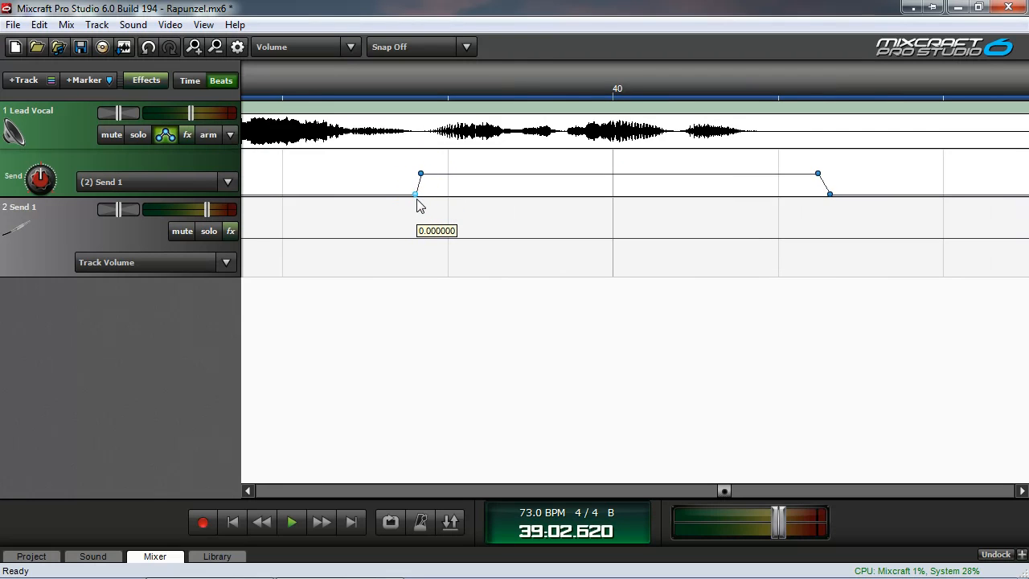
left_click(319, 212)
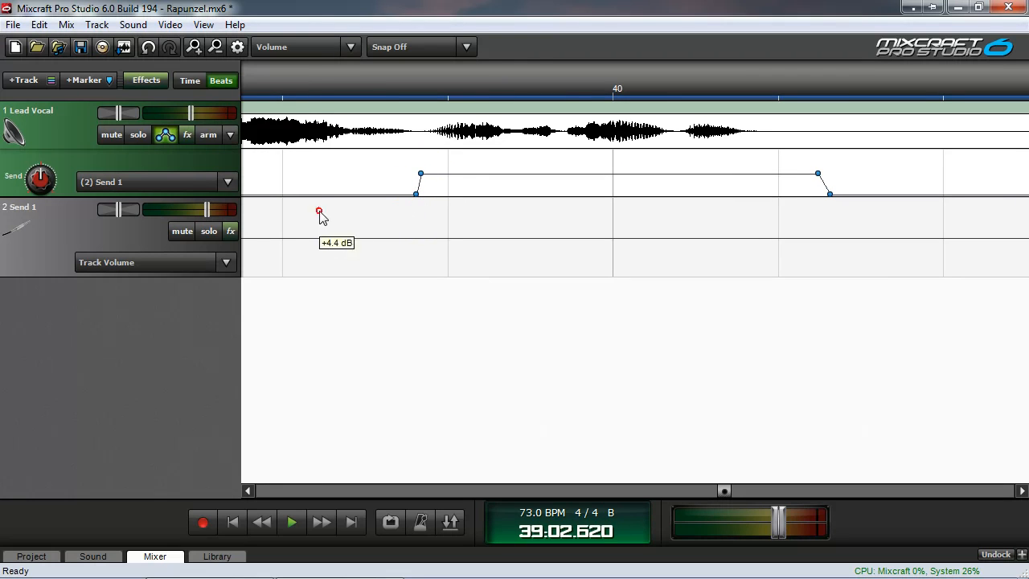
left_click(291, 521)
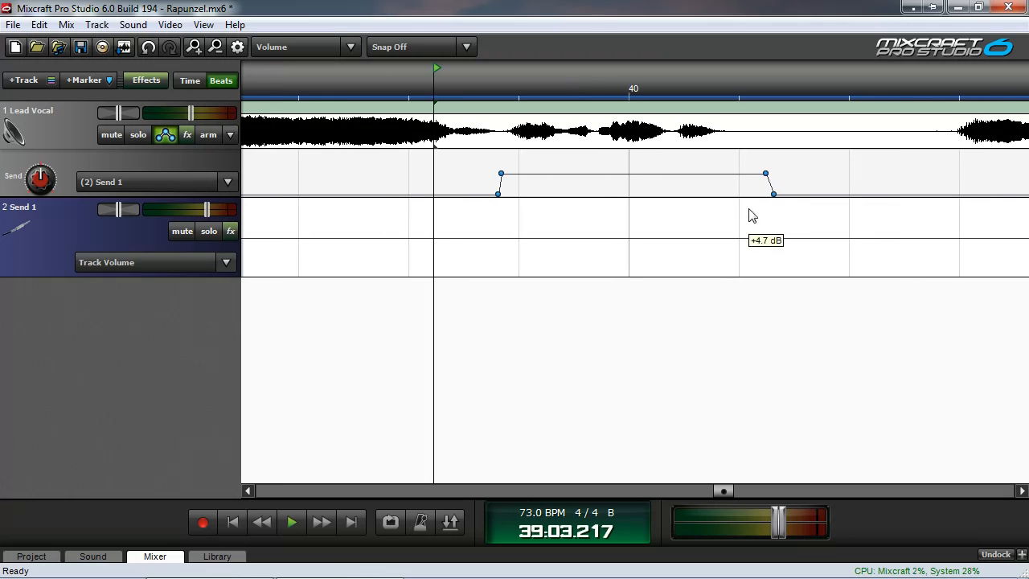
mouse_move(743, 199)
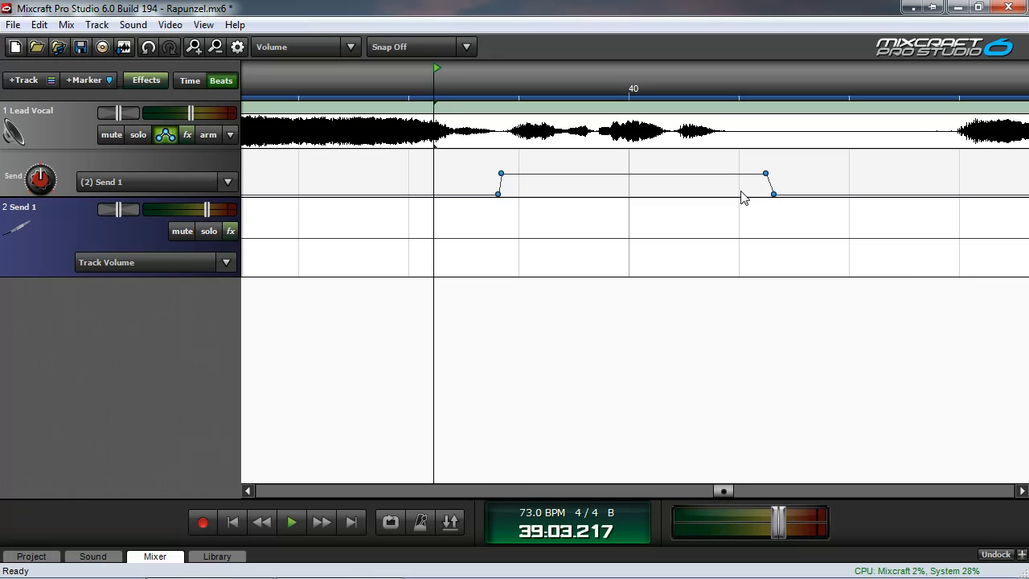
Pull the envelope's end point earlier so the send level drops sharply right after the phrase
left_click(766, 173)
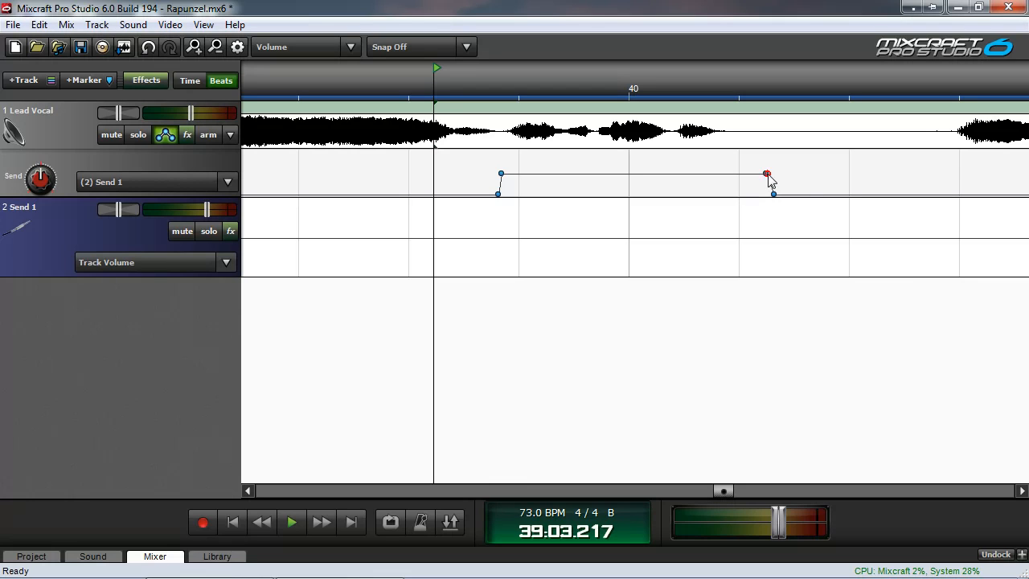
left_click_drag(765, 173, 733, 174)
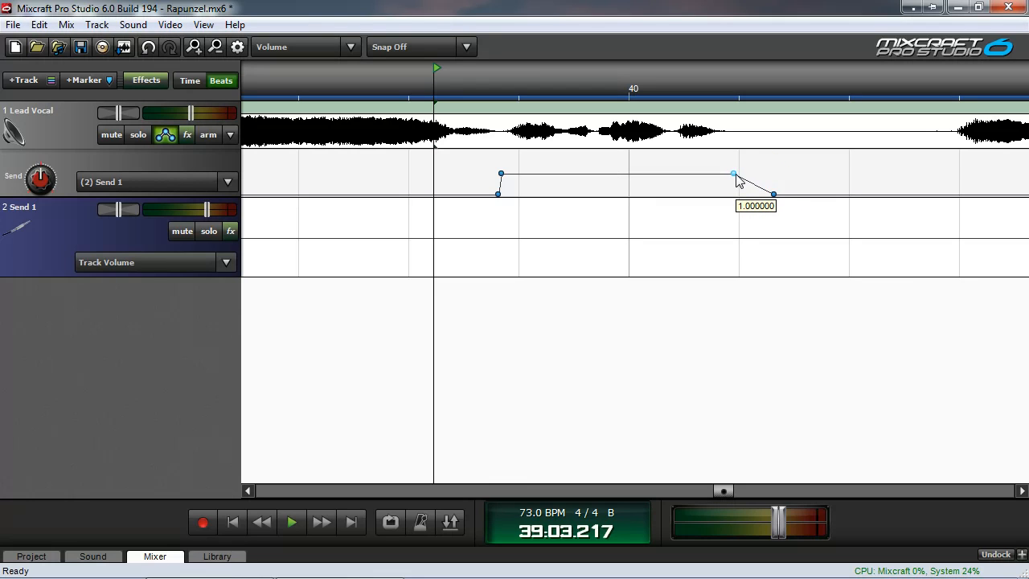
left_click_drag(734, 174, 737, 193)
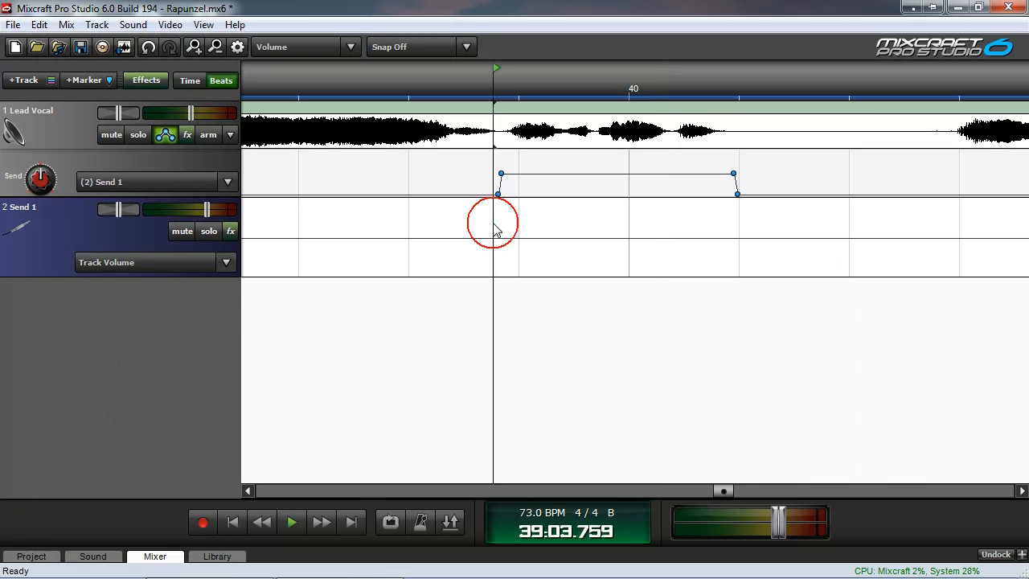
left_click(291, 521)
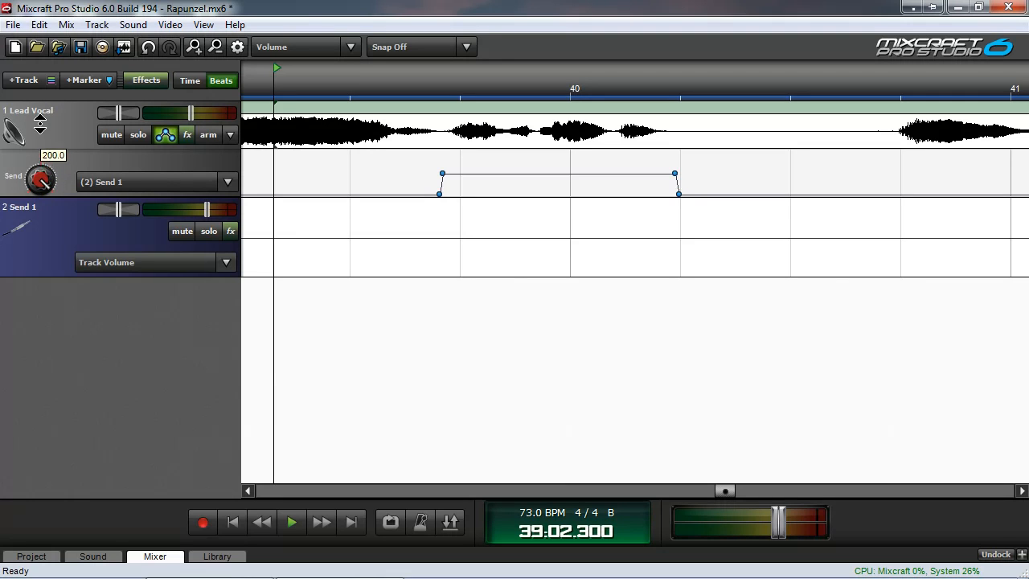
left_click(291, 521)
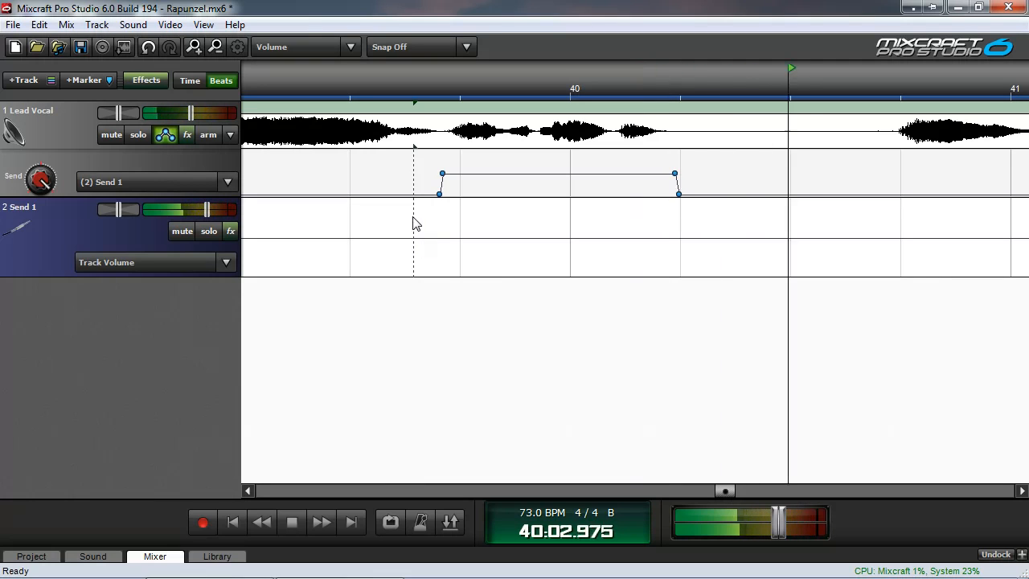
left_click(291, 521)
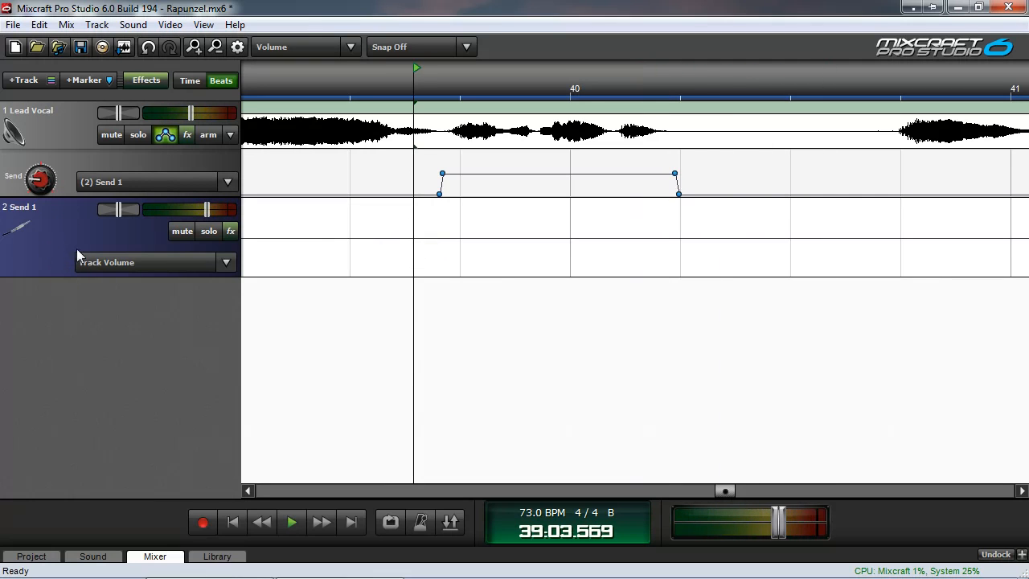
left_click(291, 521)
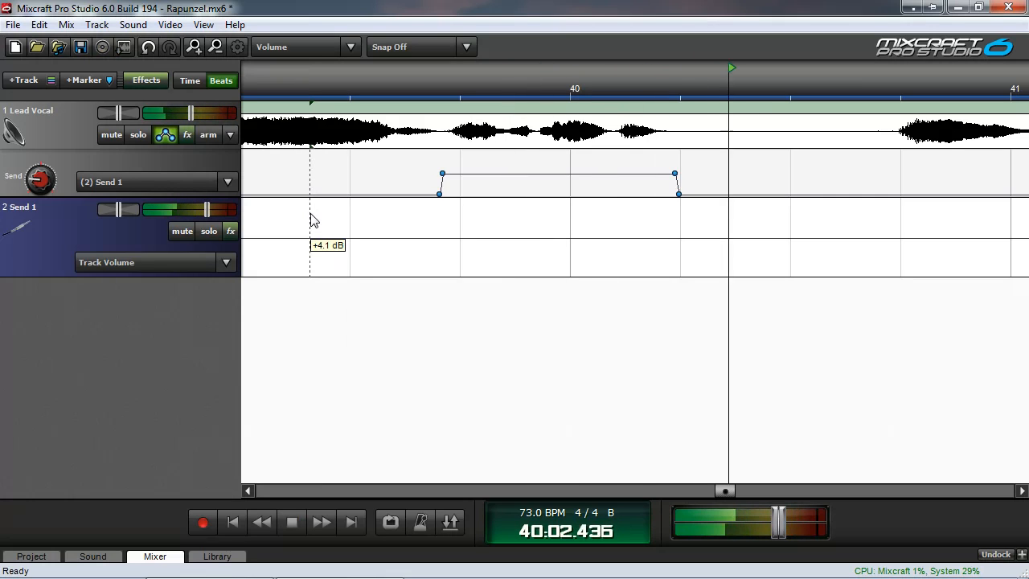
left_click(291, 521)
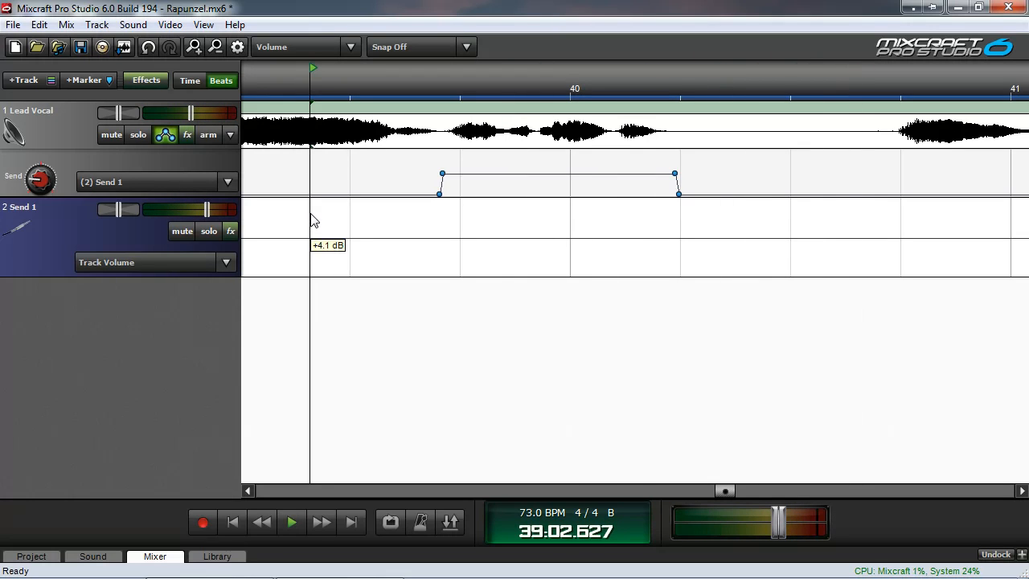
mouse_move(177, 248)
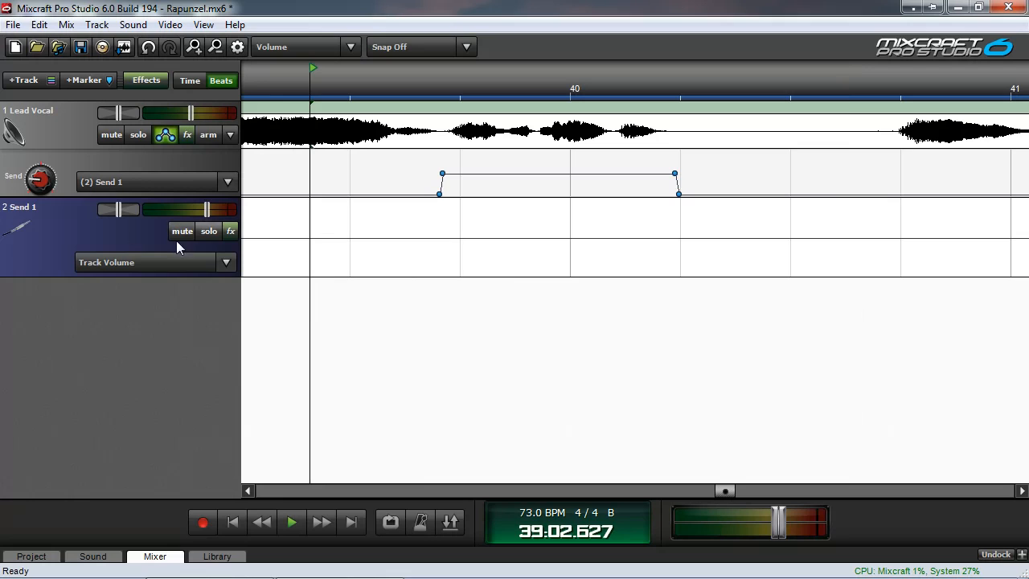
Delete the send track and hide the lead vocal's automation lane and effect list
right_click(120, 242)
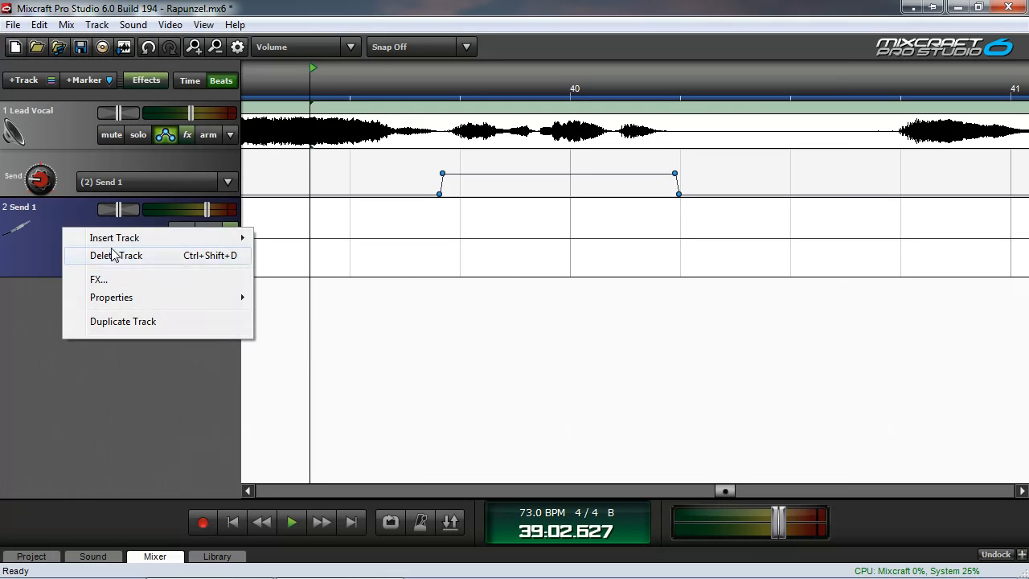
left_click(116, 254)
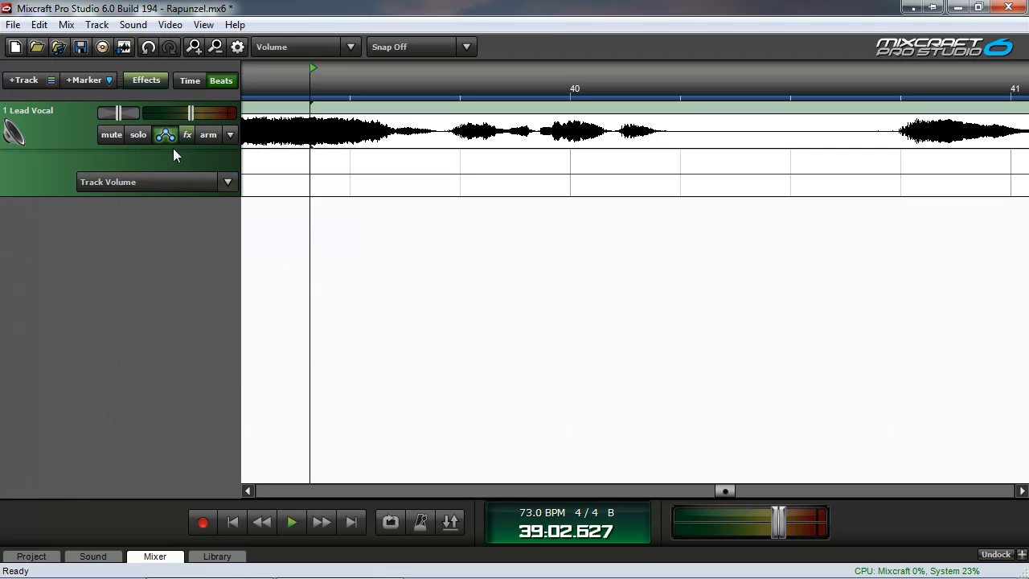
mouse_move(166, 135)
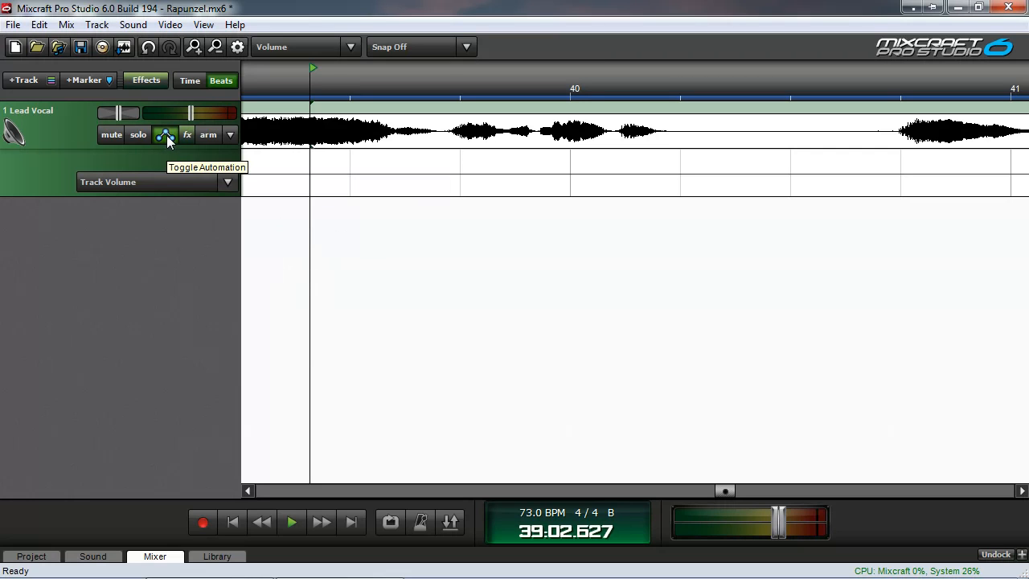
left_click(187, 136)
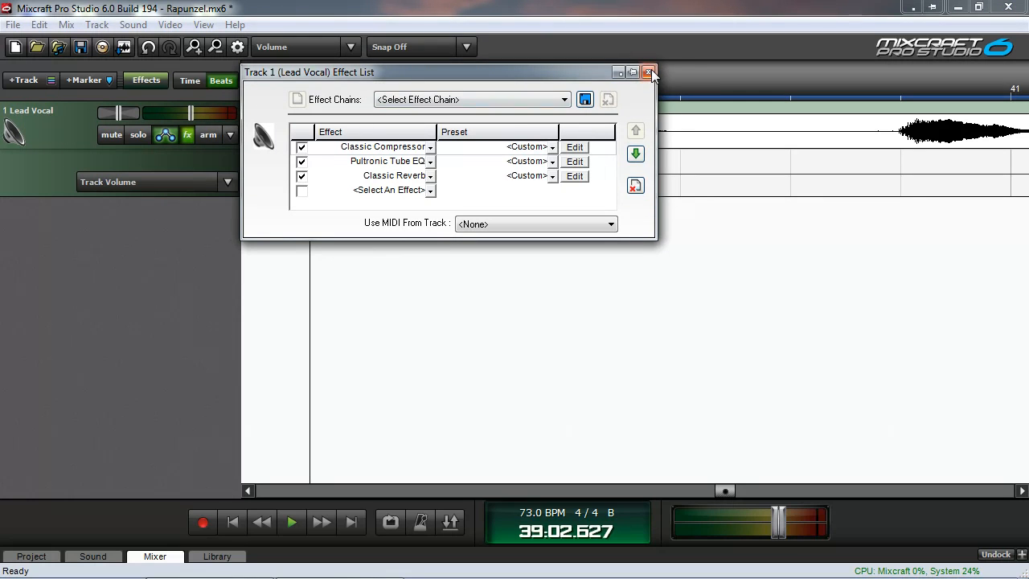
left_click(650, 73)
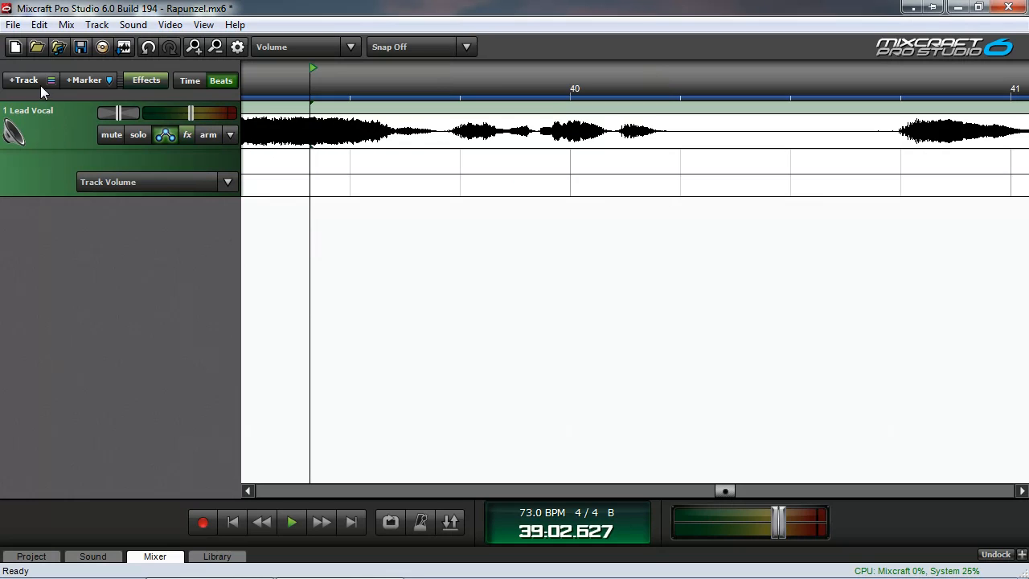
Add a new audio track 'vocal dup' and split the vocal clip where the phrase begins
left_click(23, 80)
type("vocal dup")
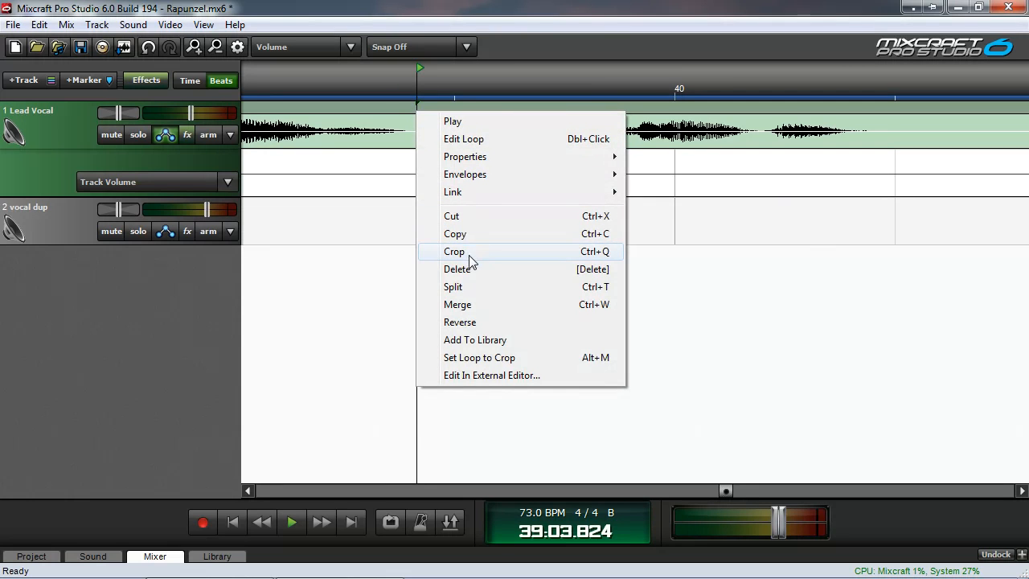
left_click(454, 251)
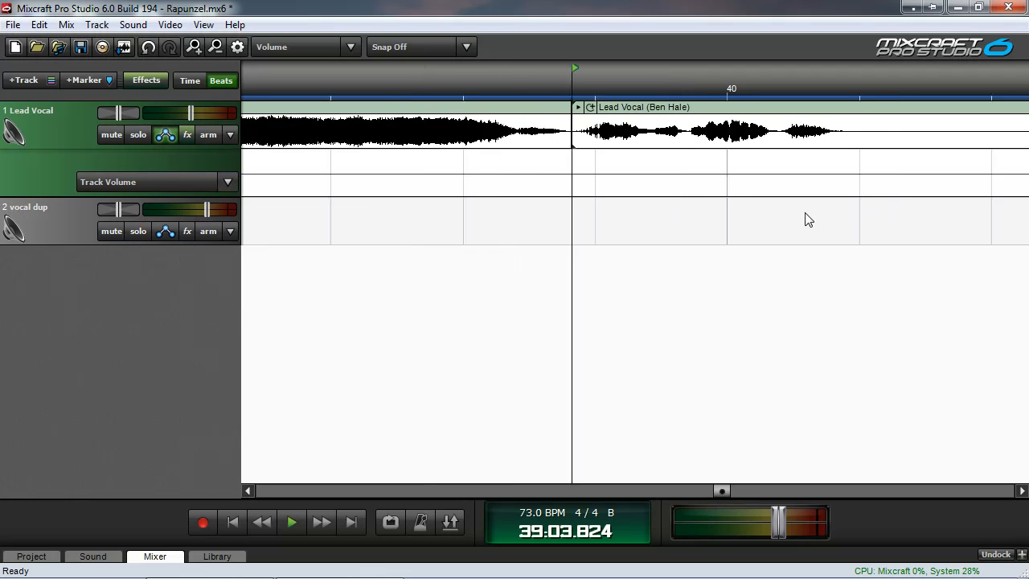
Split the vocal clip at the phrase end so the phrase becomes its own clip
left_click(846, 88)
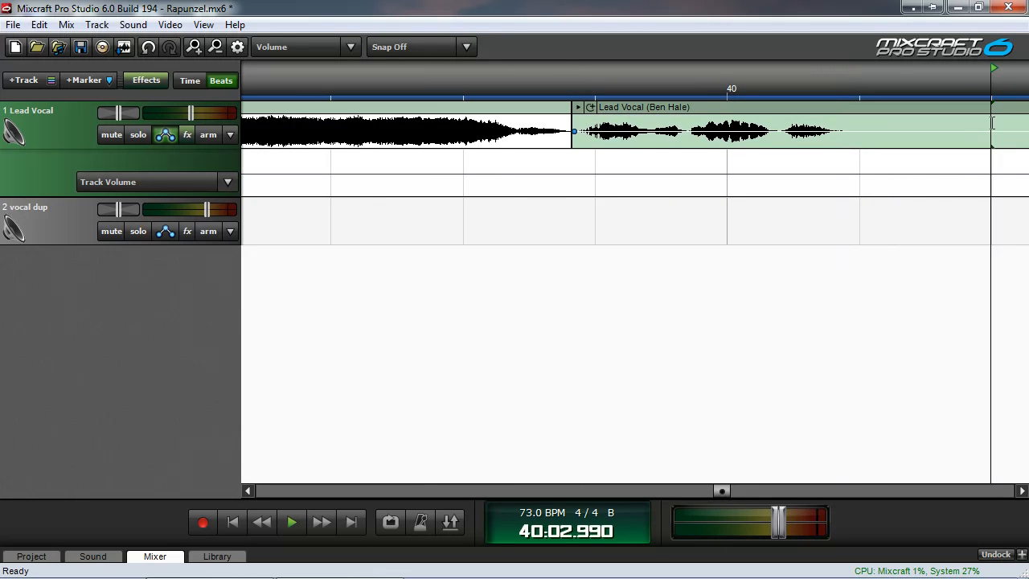
right_click(804, 132)
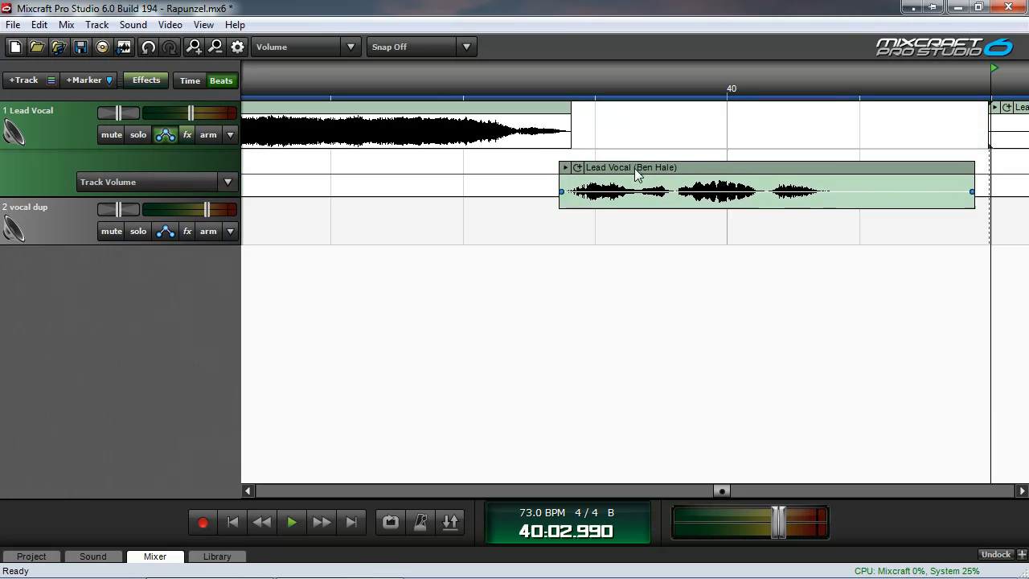
left_click_drag(764, 180, 768, 131)
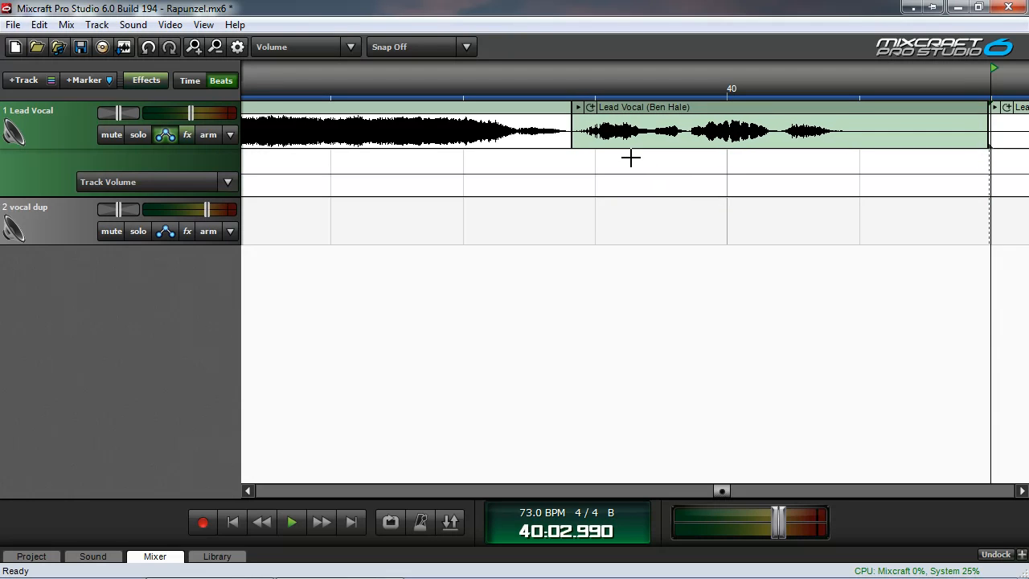
With Snap To Measure on, move the phrase clip down to the vocal dup track, then set Snap Off again
left_click(421, 47)
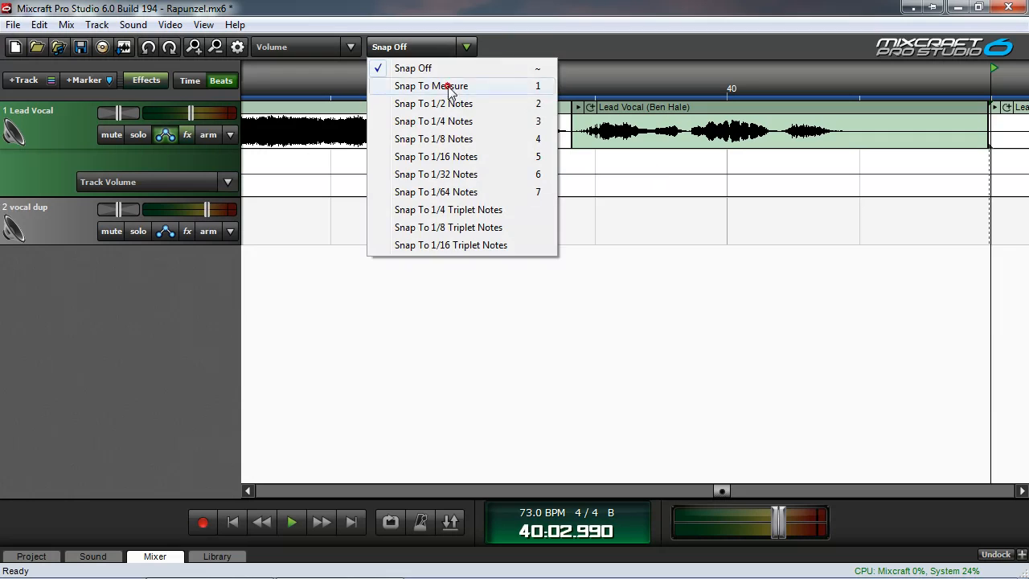
left_click(431, 87)
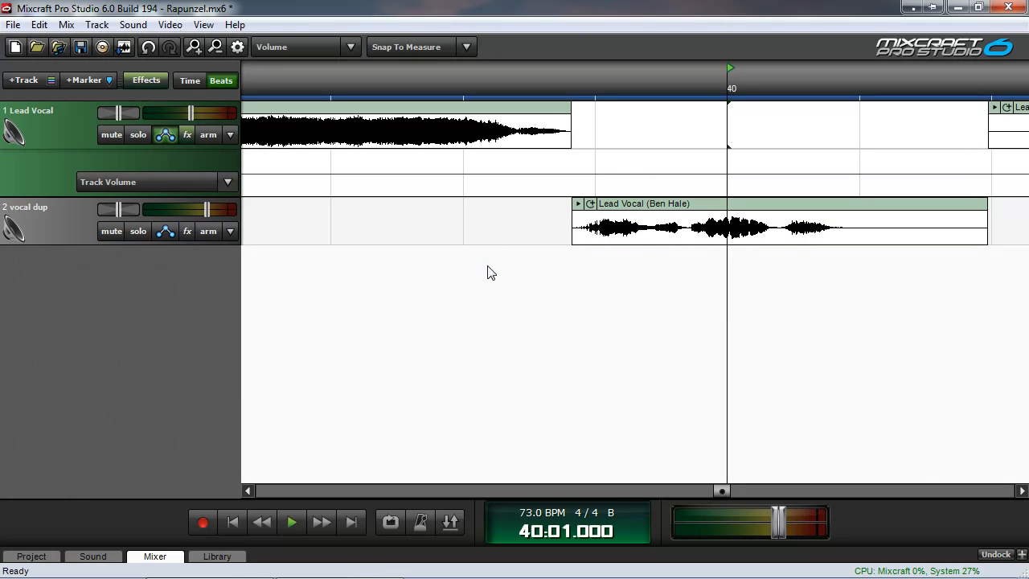
left_click(421, 46)
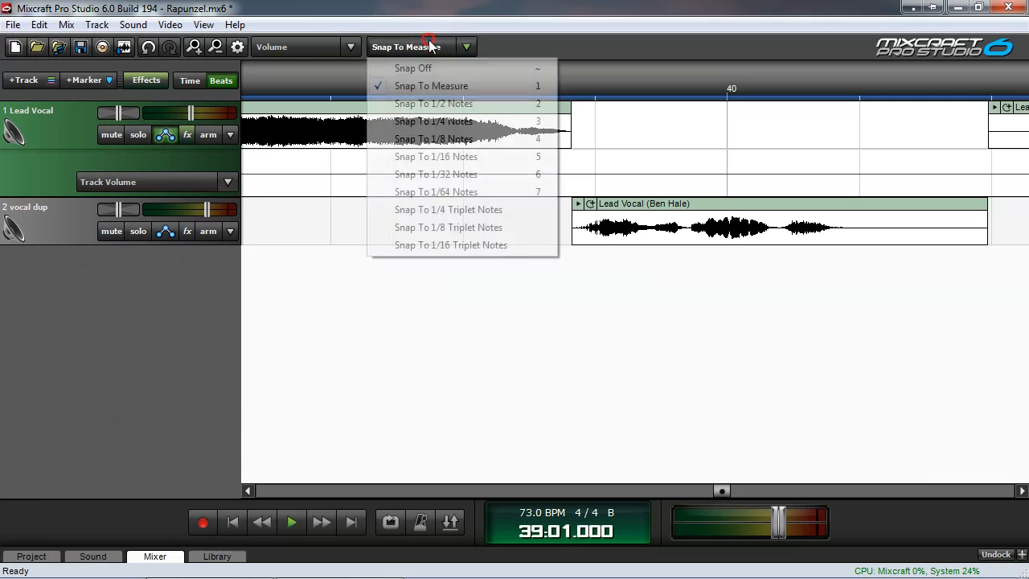
left_click(412, 67)
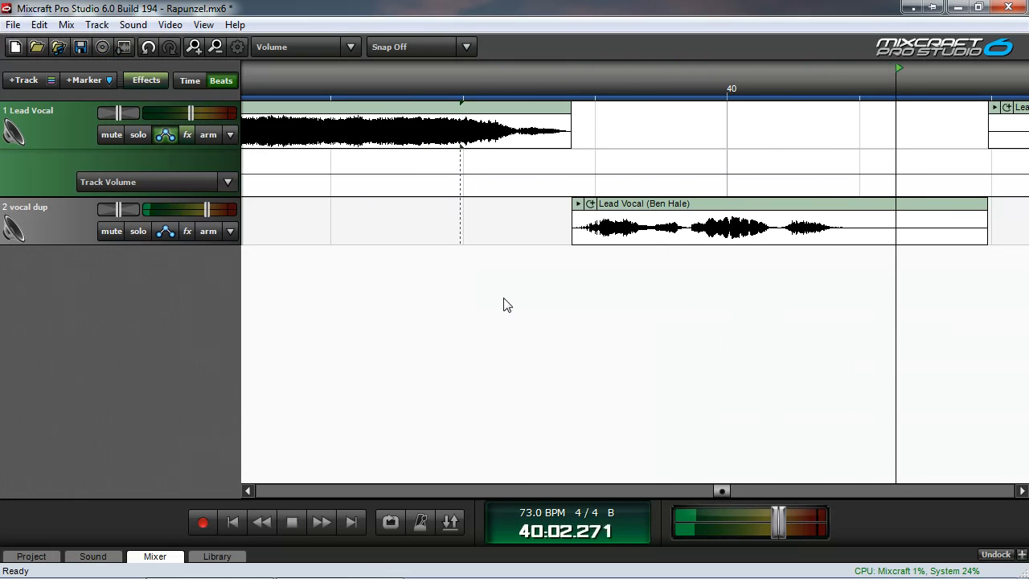
Add Acoustica Pro Studio Reverb to the vocal dup track and play the passage back
left_click(293, 522)
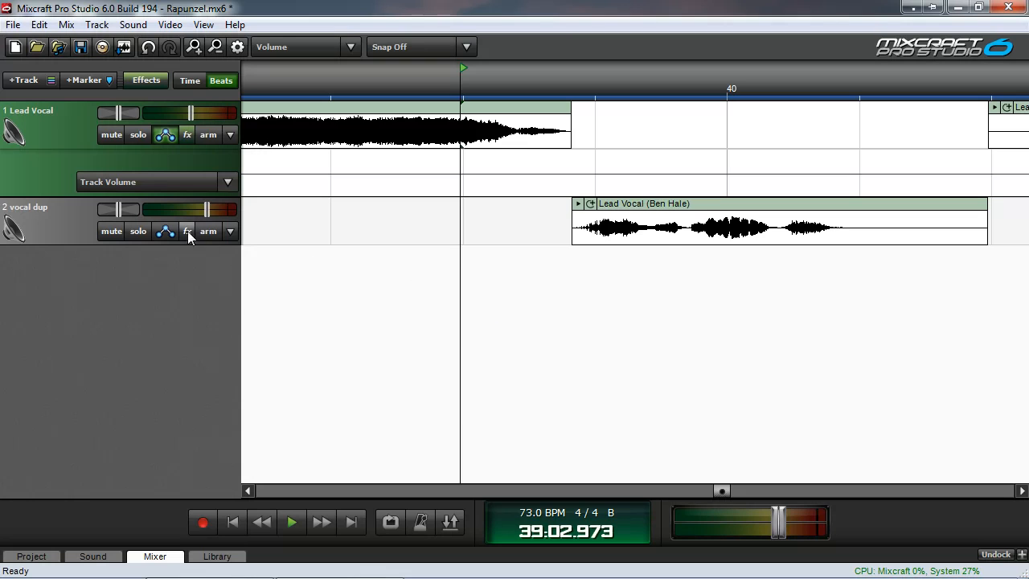
left_click(186, 231)
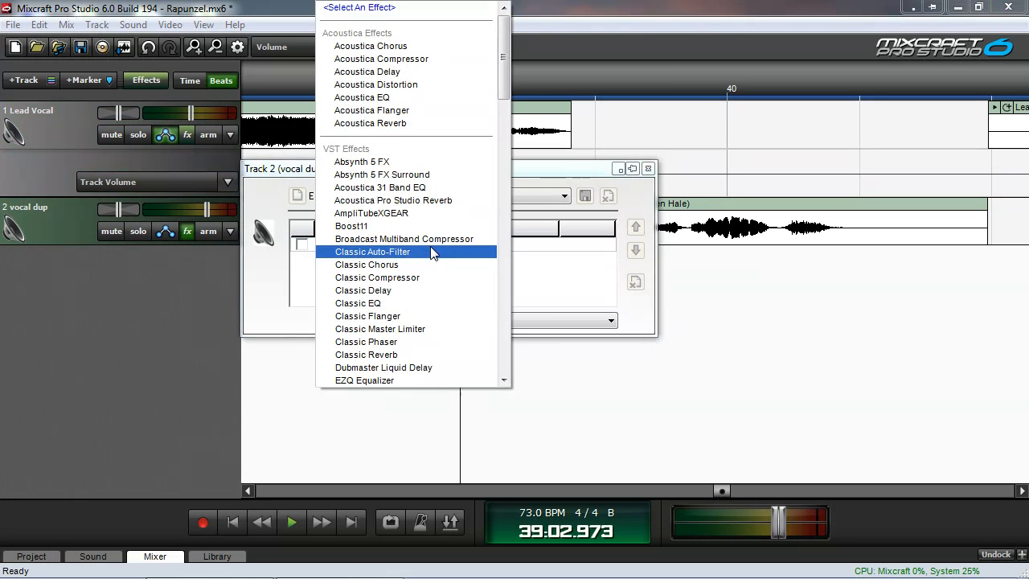
mouse_move(434, 238)
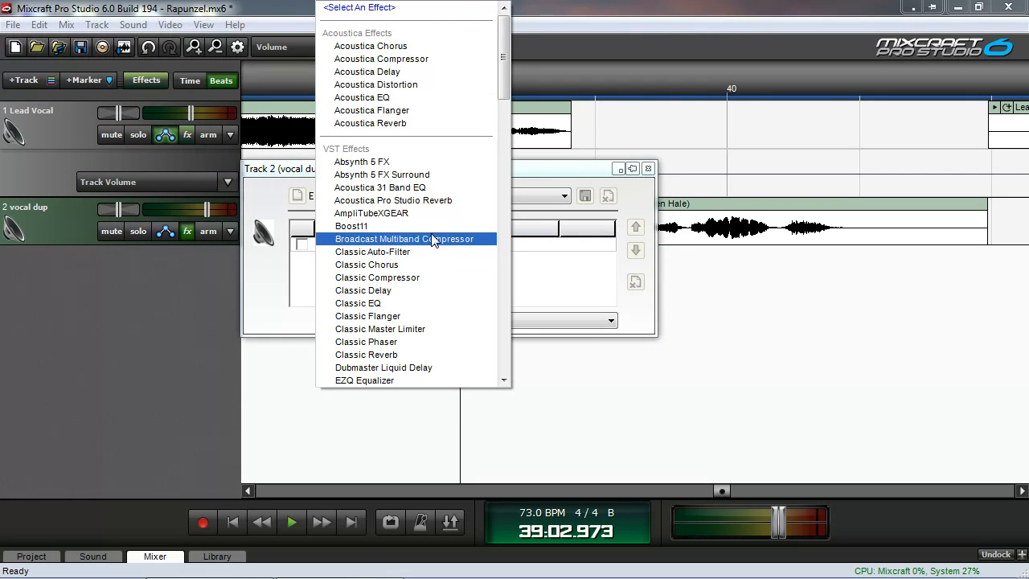
left_click(393, 200)
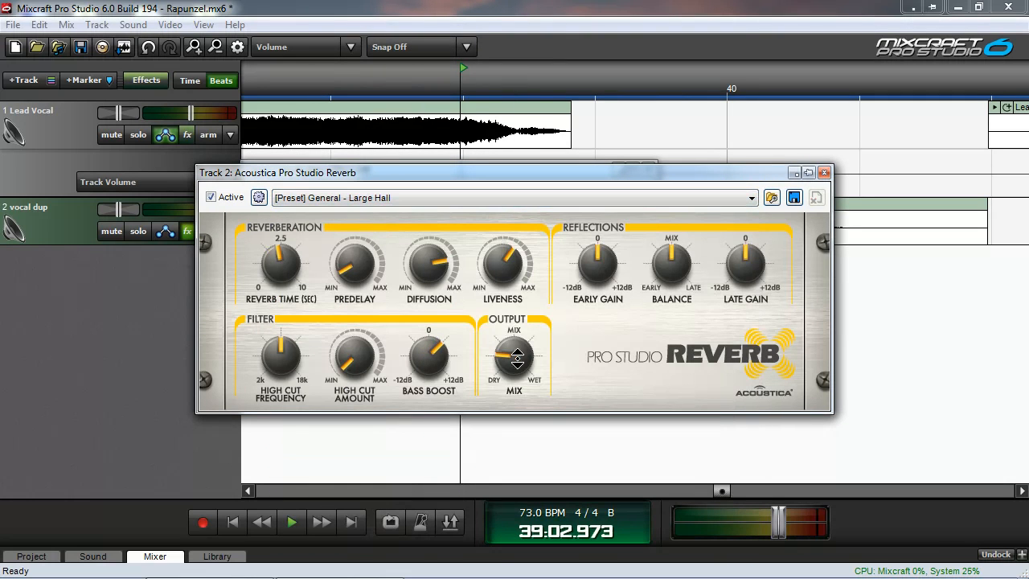
left_click(823, 173)
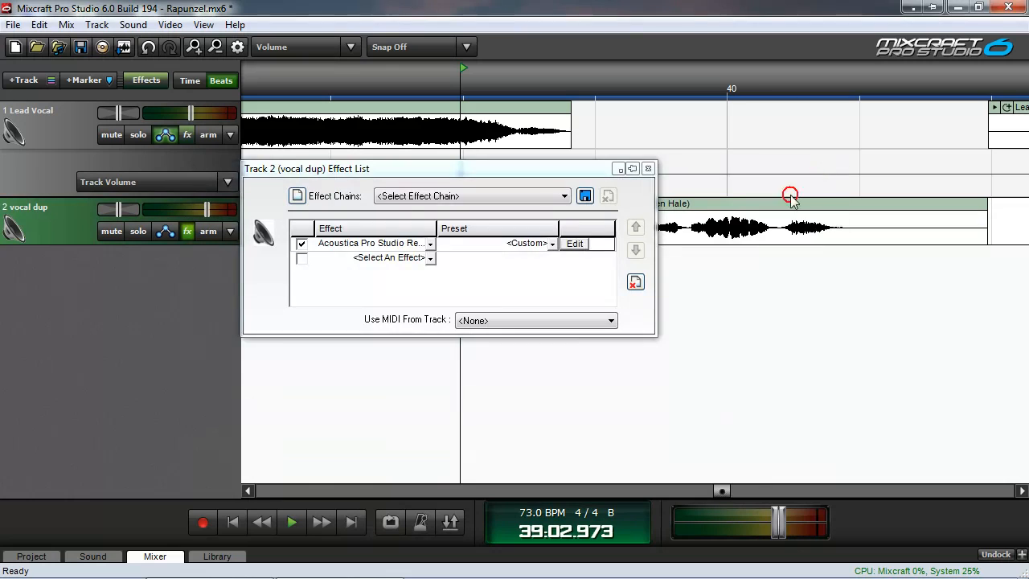
left_click(648, 169)
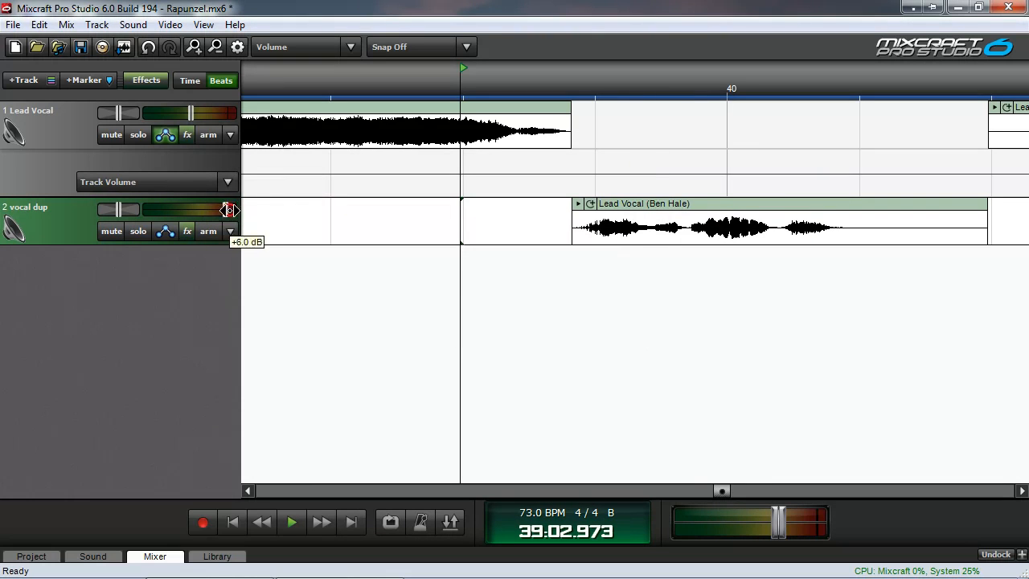
left_click(291, 521)
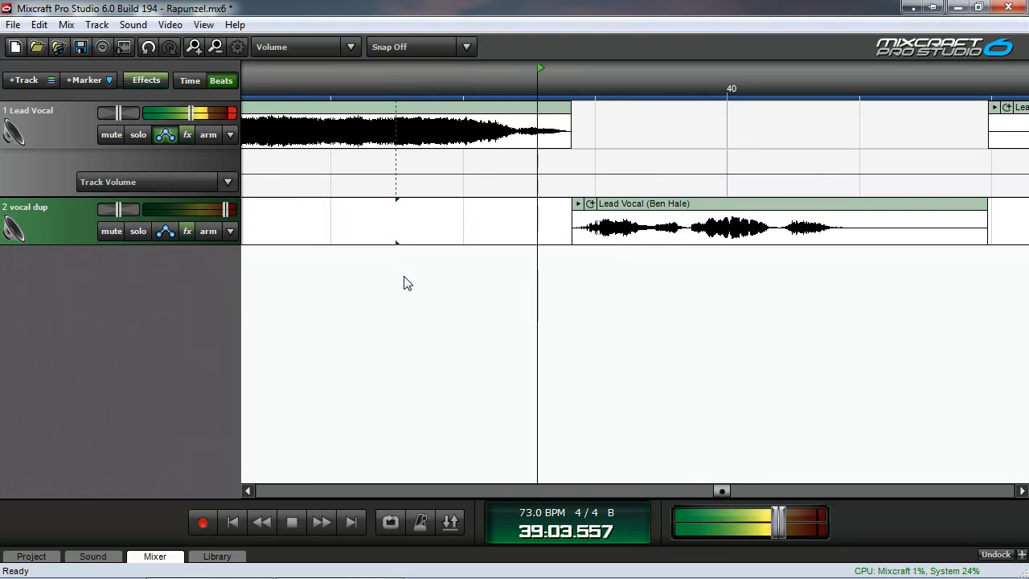